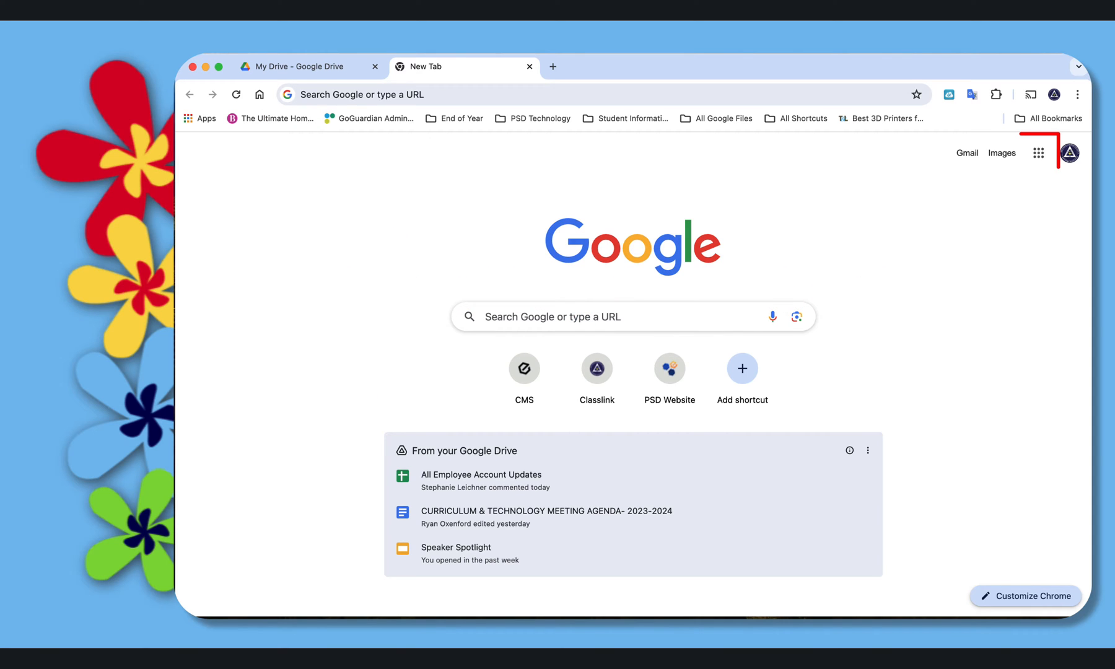
# Step: Launch Google Drive from the Google apps grid to reach My Drive
pyautogui.click(1037, 152)
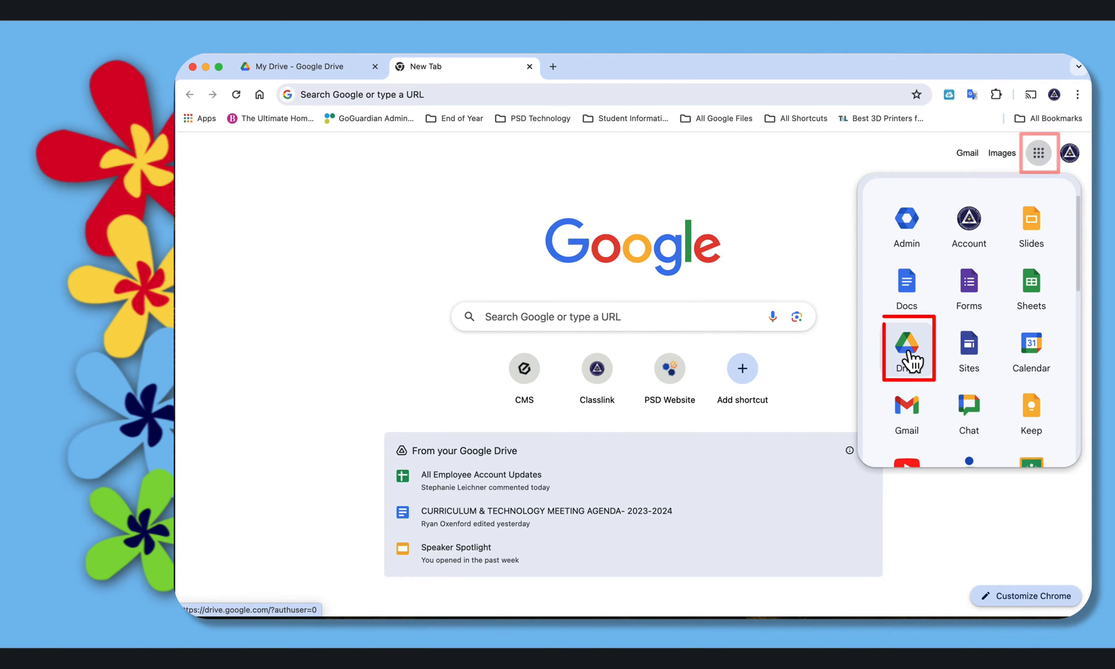
pyautogui.click(908, 349)
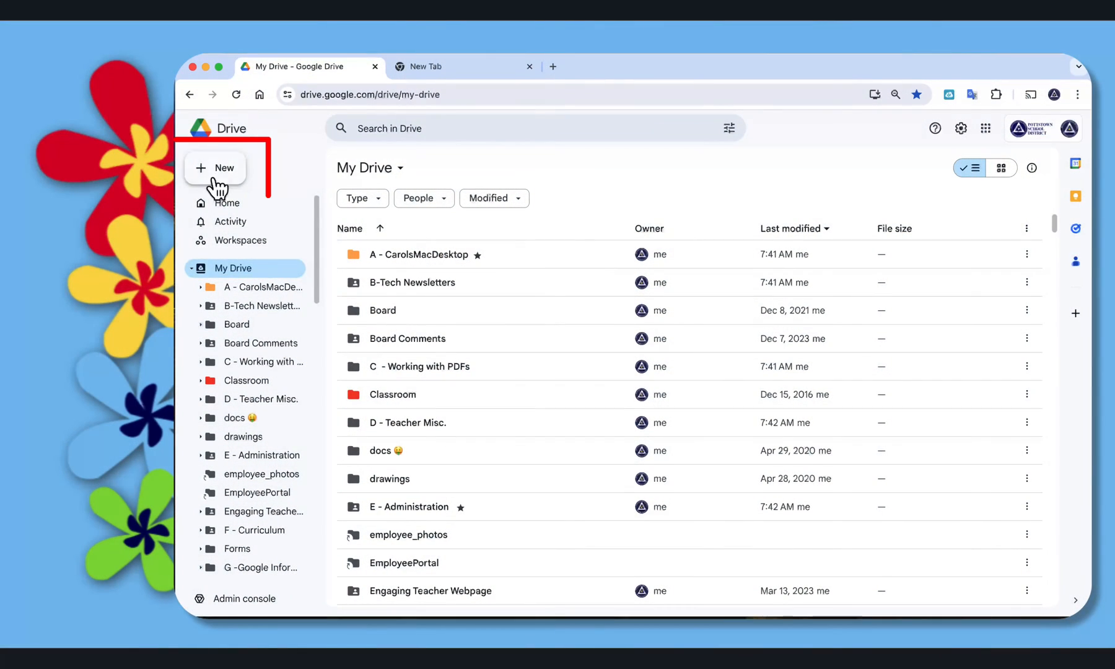
# Step: Create a new folder named Ztrash in My Drive
pyautogui.click(214, 167)
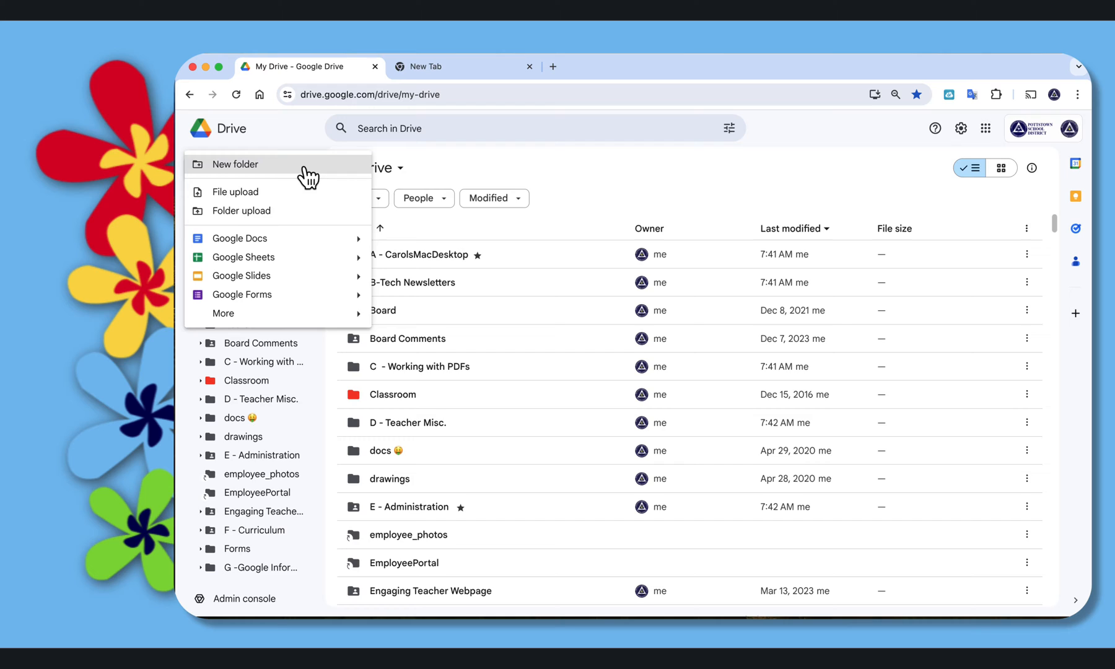
pyautogui.click(234, 164)
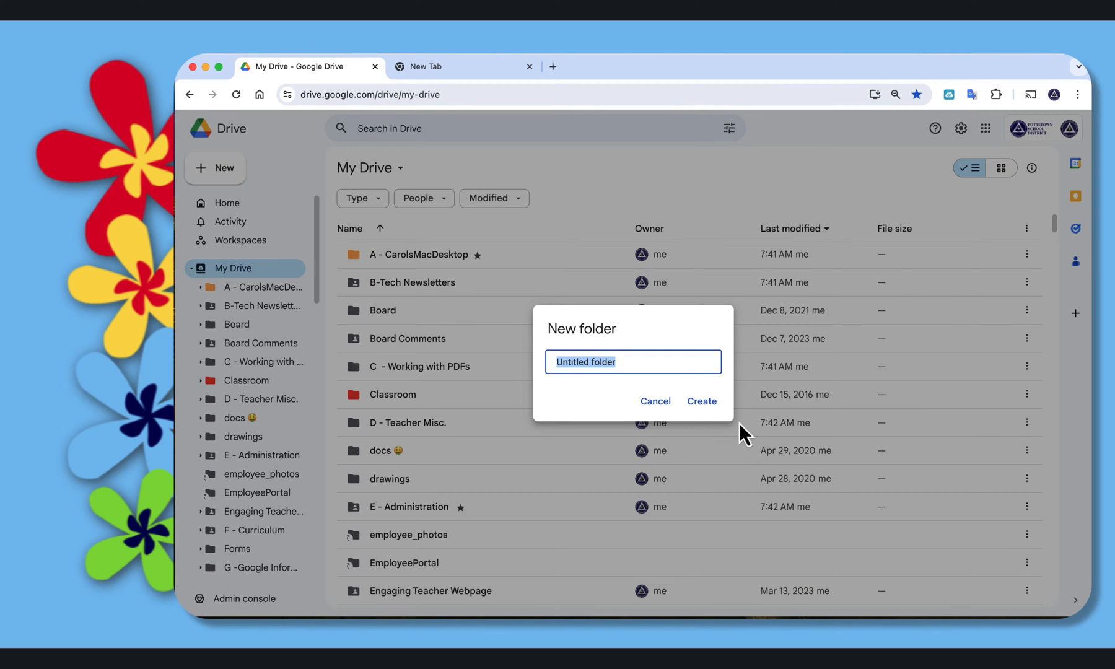
pyautogui.write('Ztr')
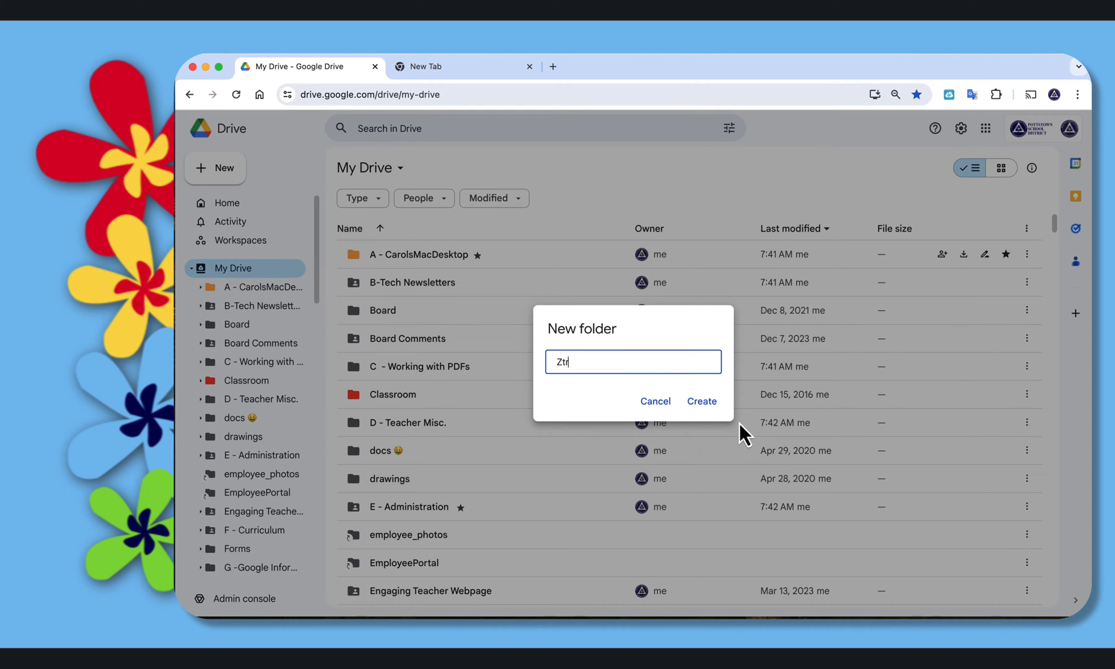
pyautogui.write('ash')
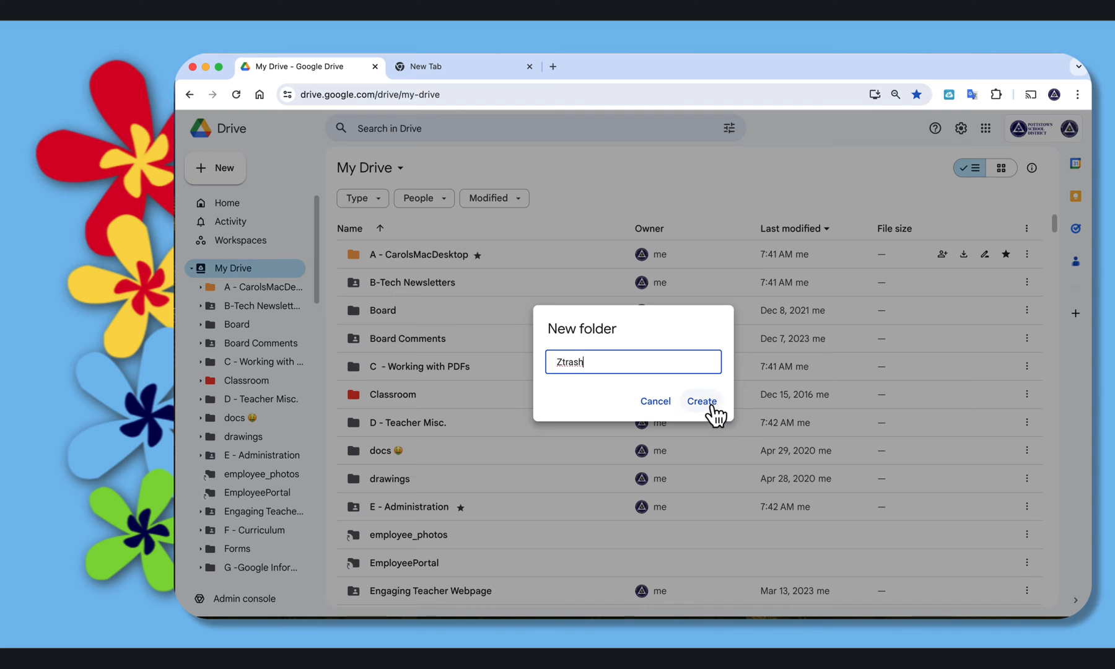
pyautogui.click(700, 401)
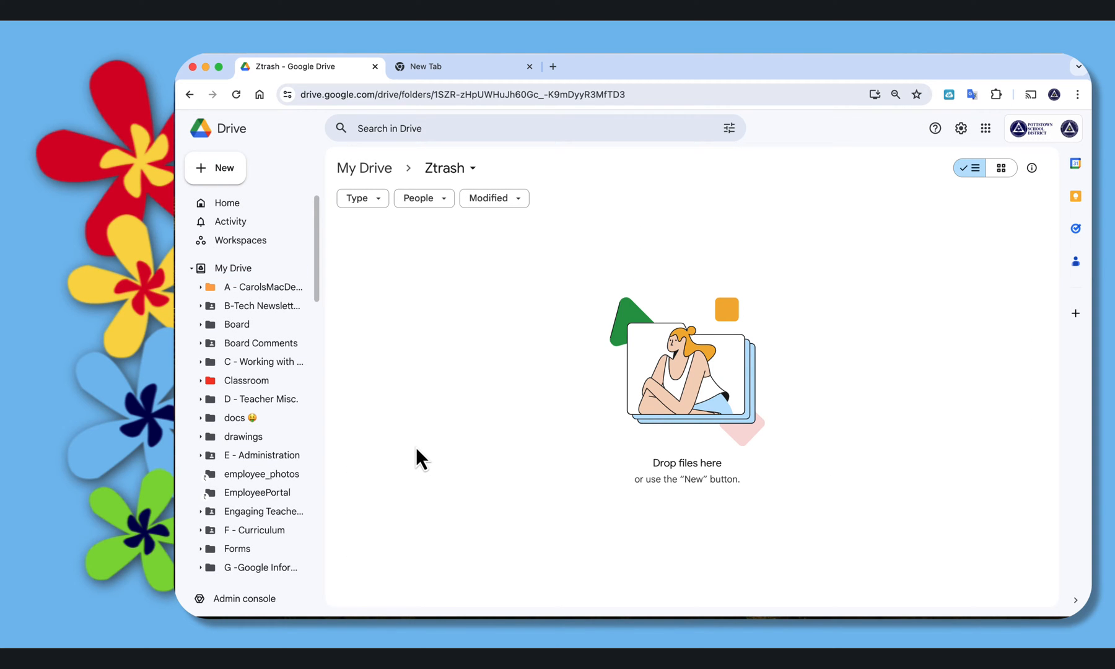
pyautogui.moveTo(458, 285)
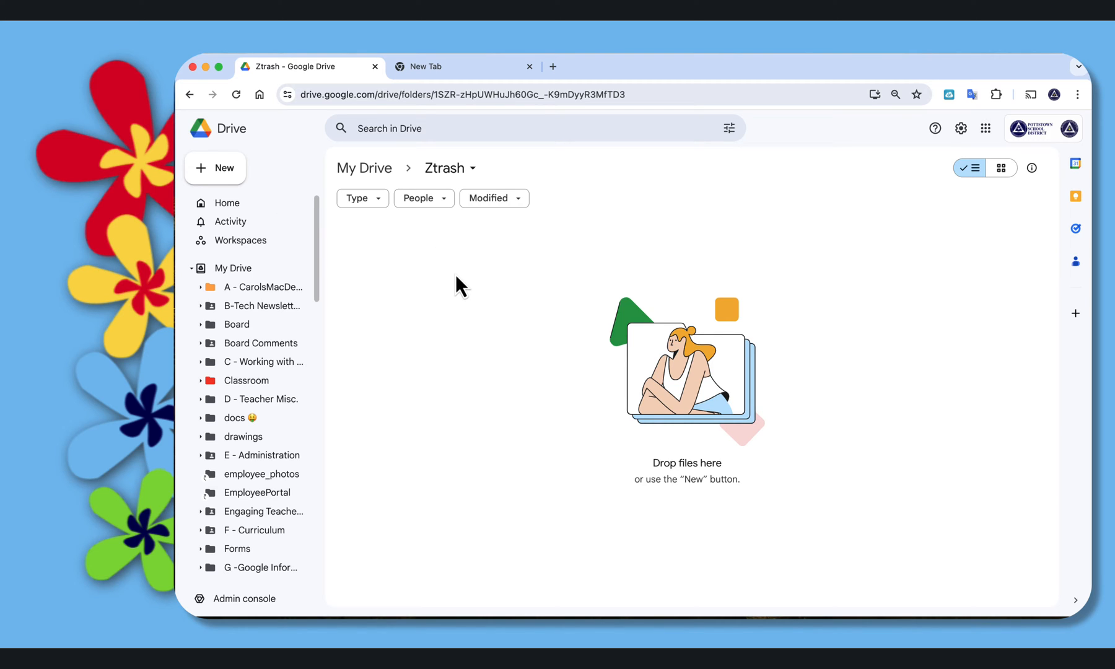
# Step: Create three subfolders inside Ztrash named Docs, Sheets and Slides
pyautogui.click(214, 167)
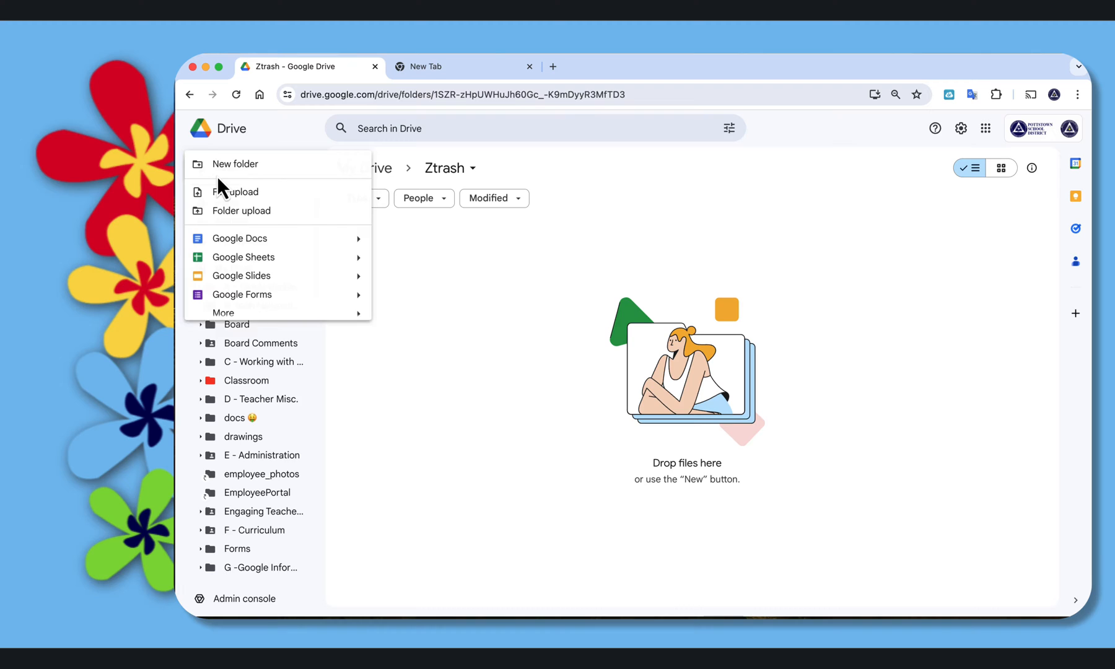
pyautogui.click(234, 164)
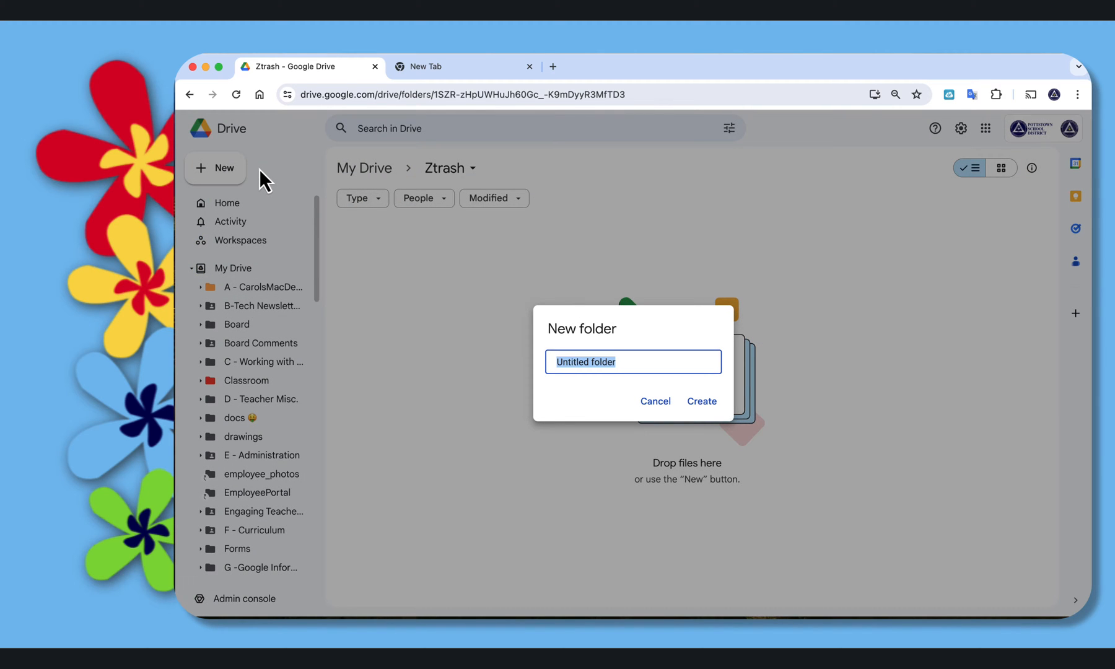
pyautogui.write('Docs')
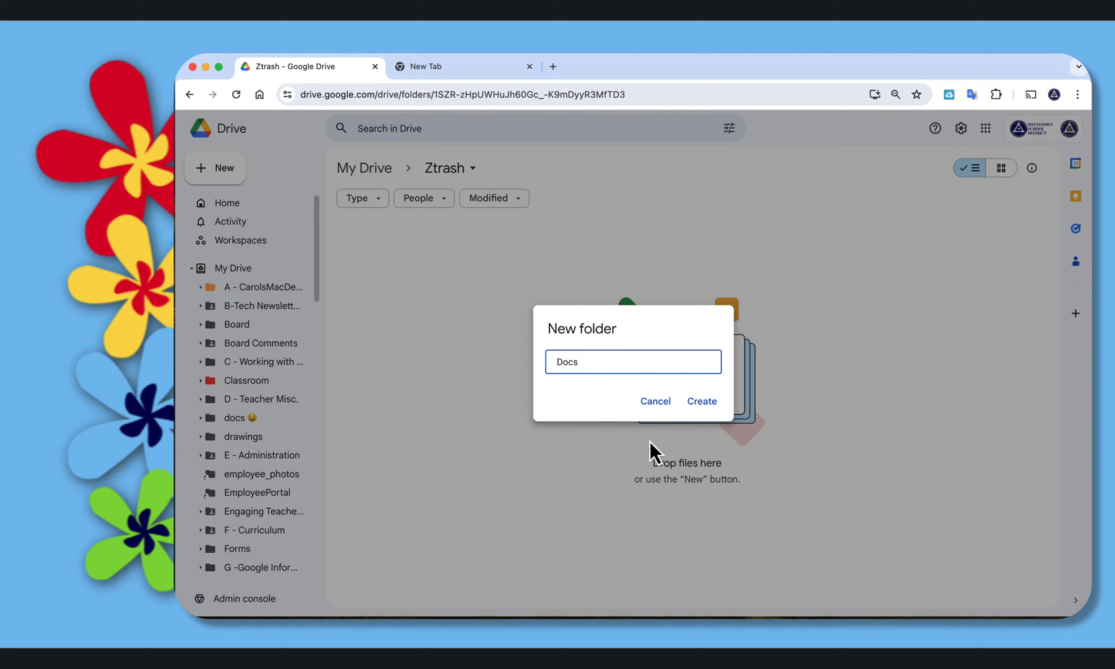
pyautogui.click(700, 402)
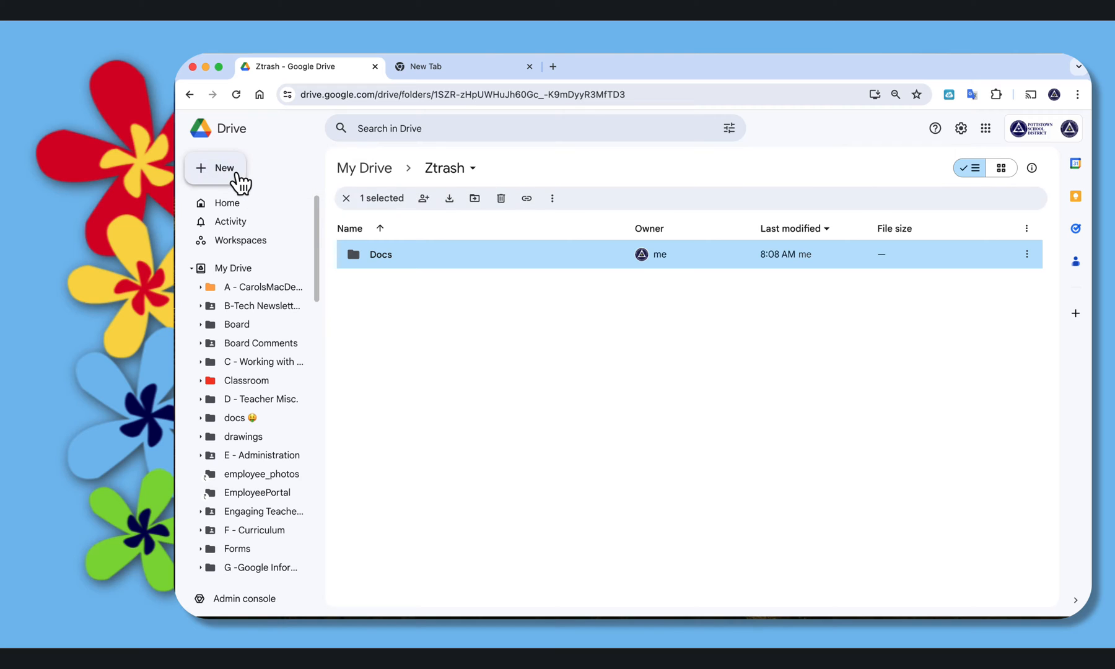
pyautogui.click(215, 167)
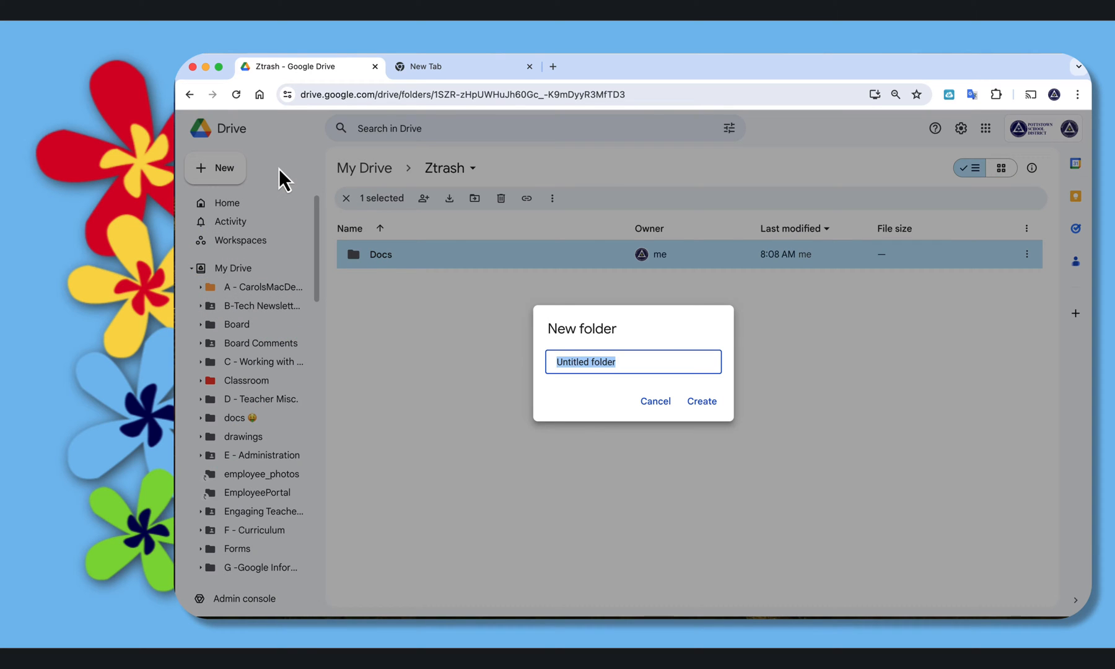
pyautogui.write('Sheets')
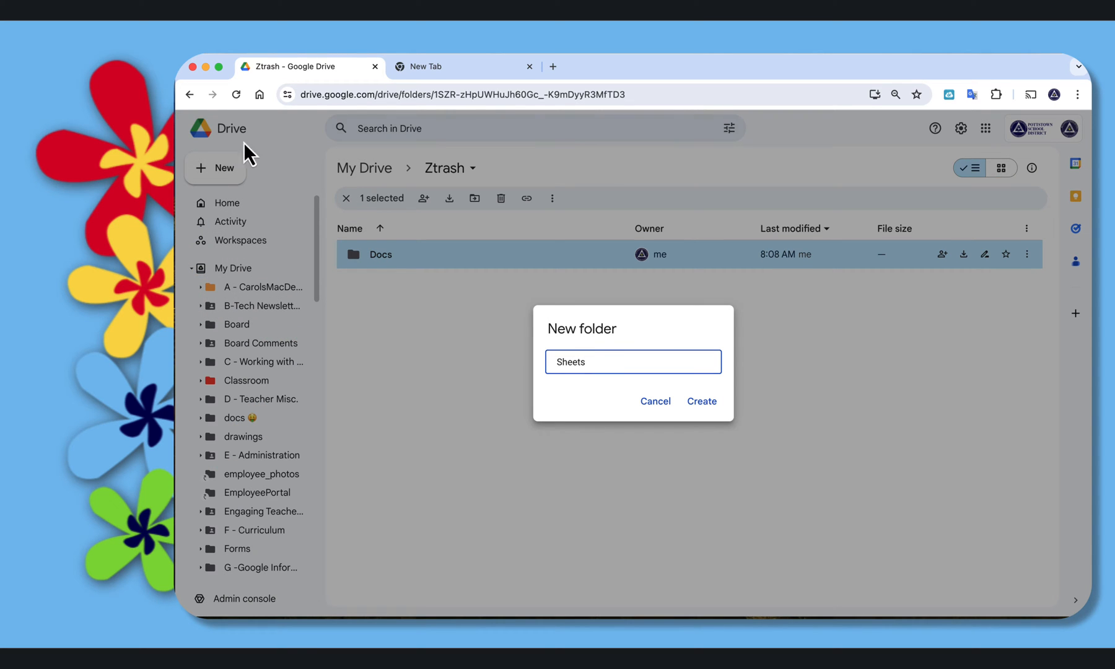
pyautogui.click(699, 401)
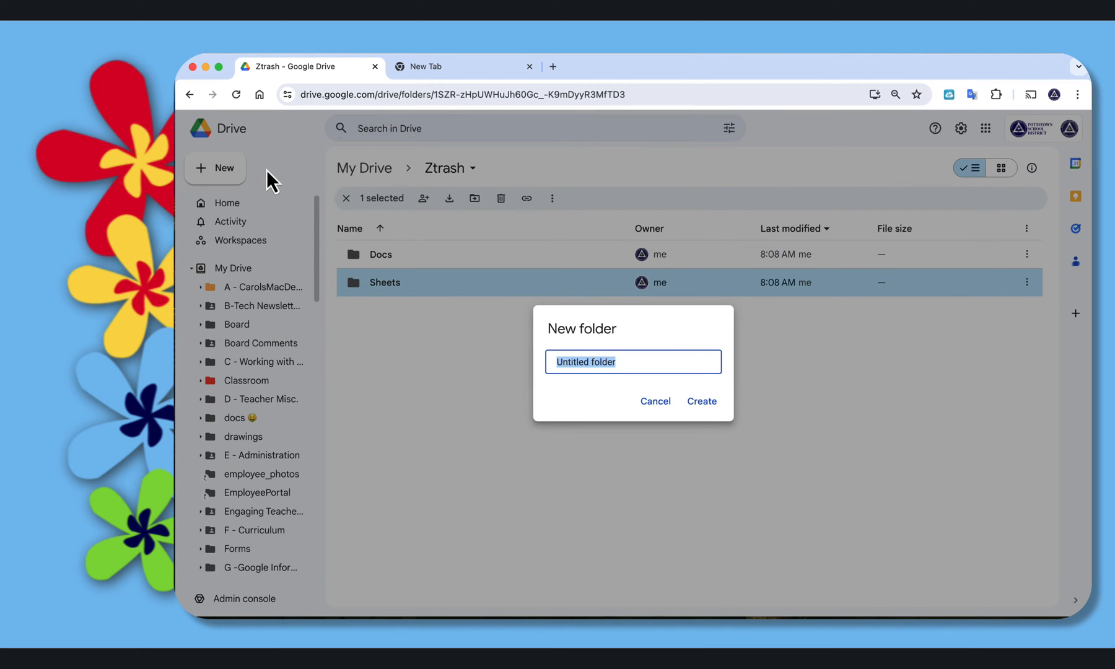
pyautogui.write('Slid')
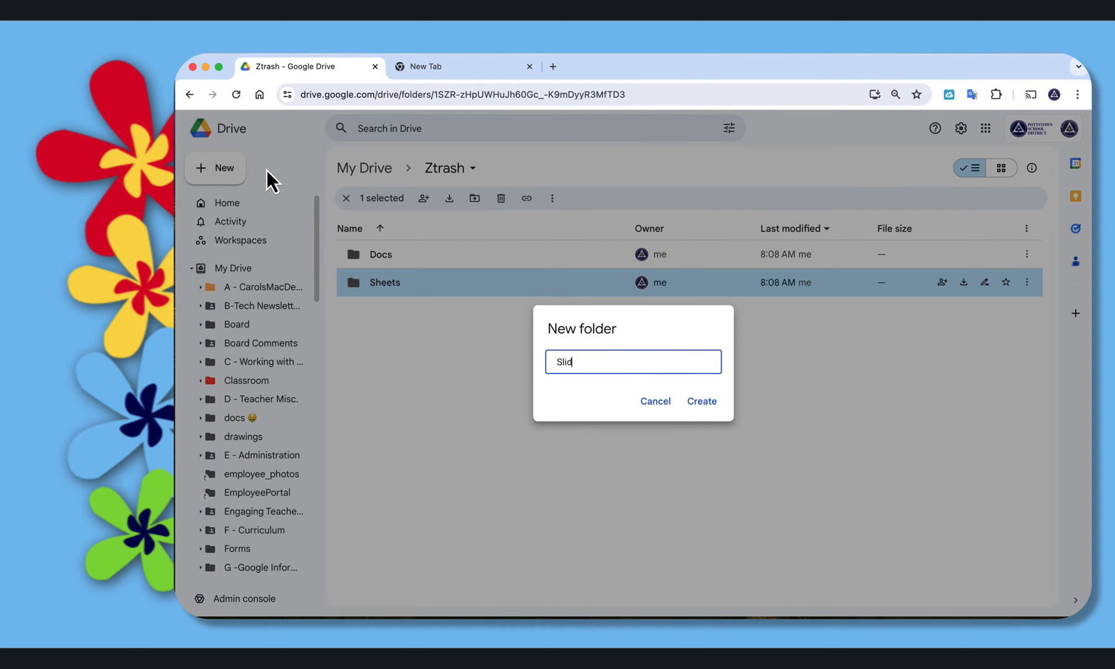
pyautogui.click(700, 401)
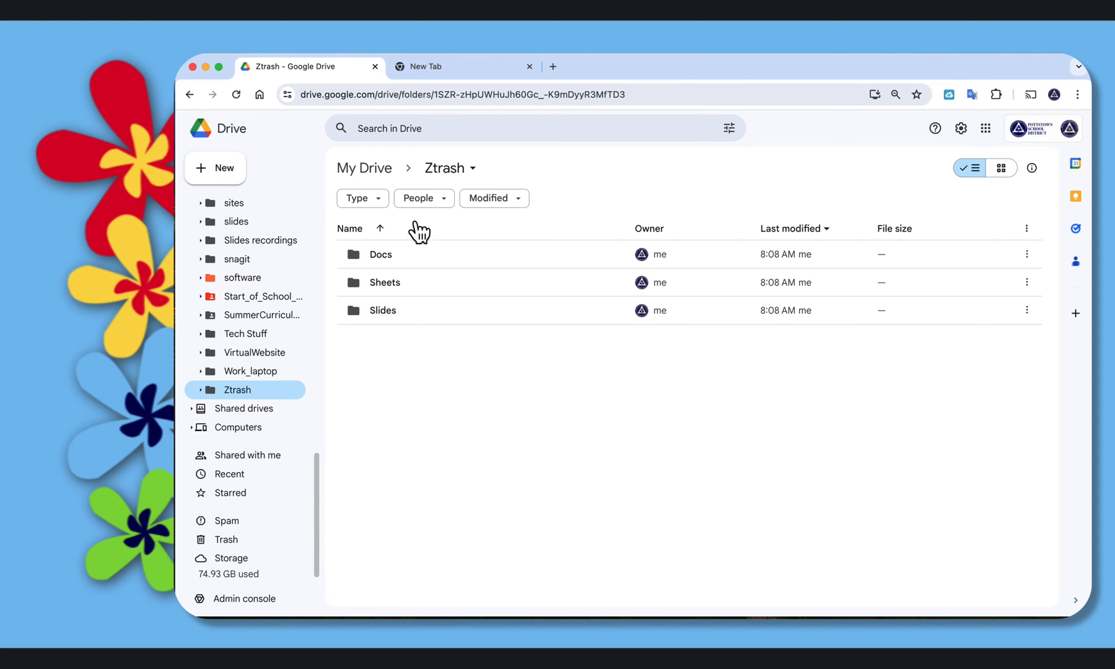
# Step: Return to My Drive and expand Ztrash in the sidebar to show Docs, Sheets and Slides
pyautogui.click(364, 167)
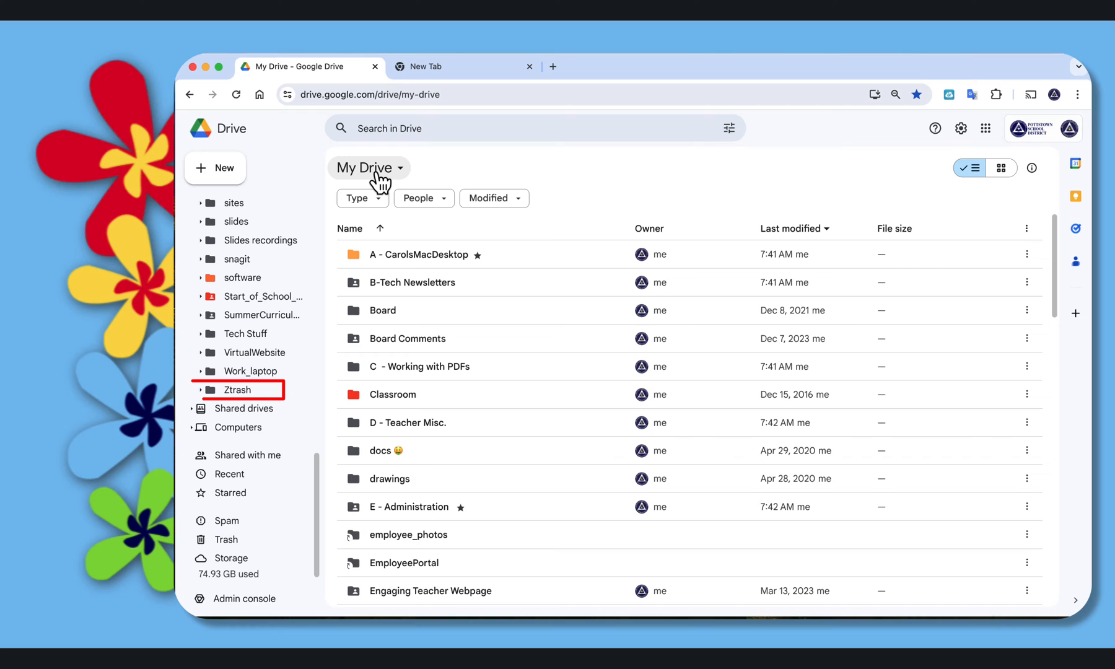
pyautogui.moveTo(248, 409)
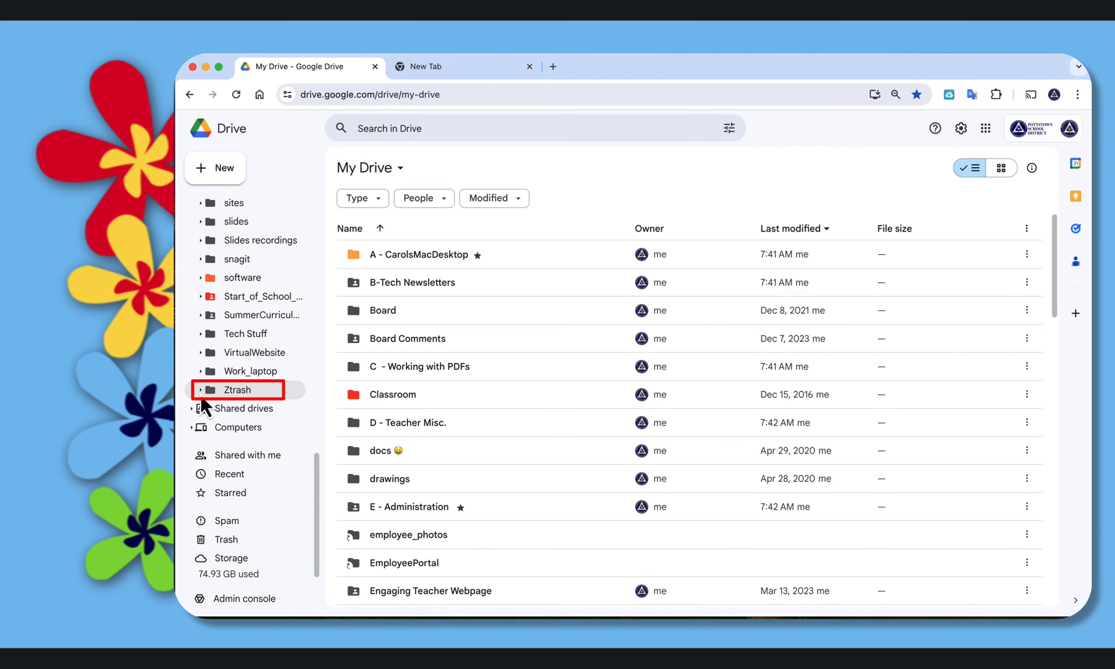
pyautogui.click(202, 389)
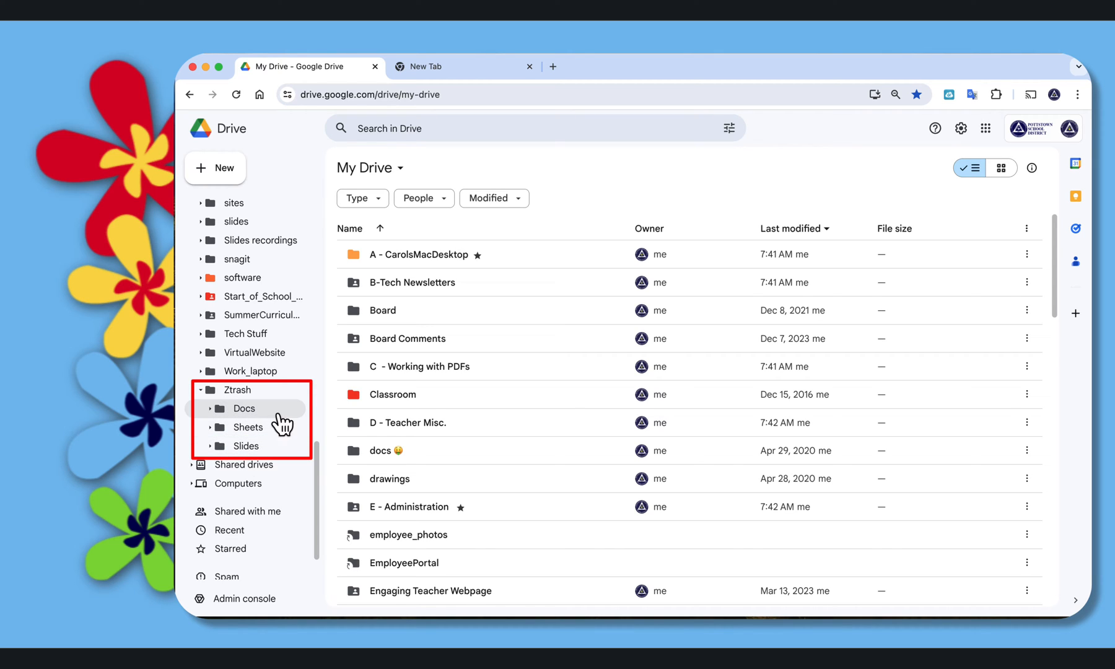
pyautogui.moveTo(274, 426)
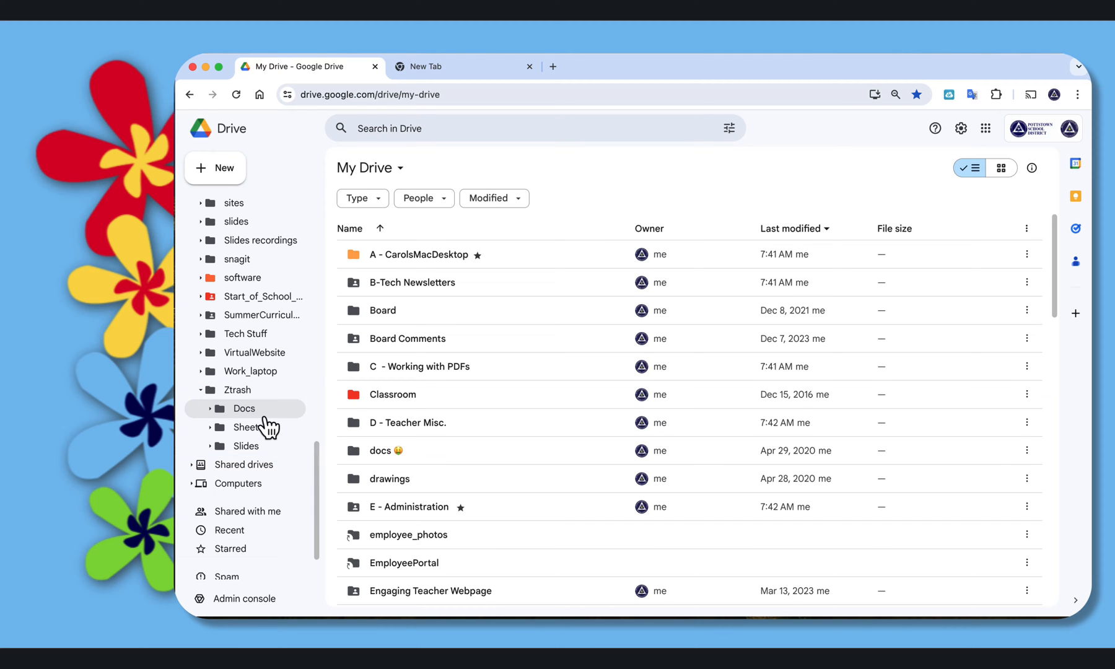
pyautogui.scroll(-3)
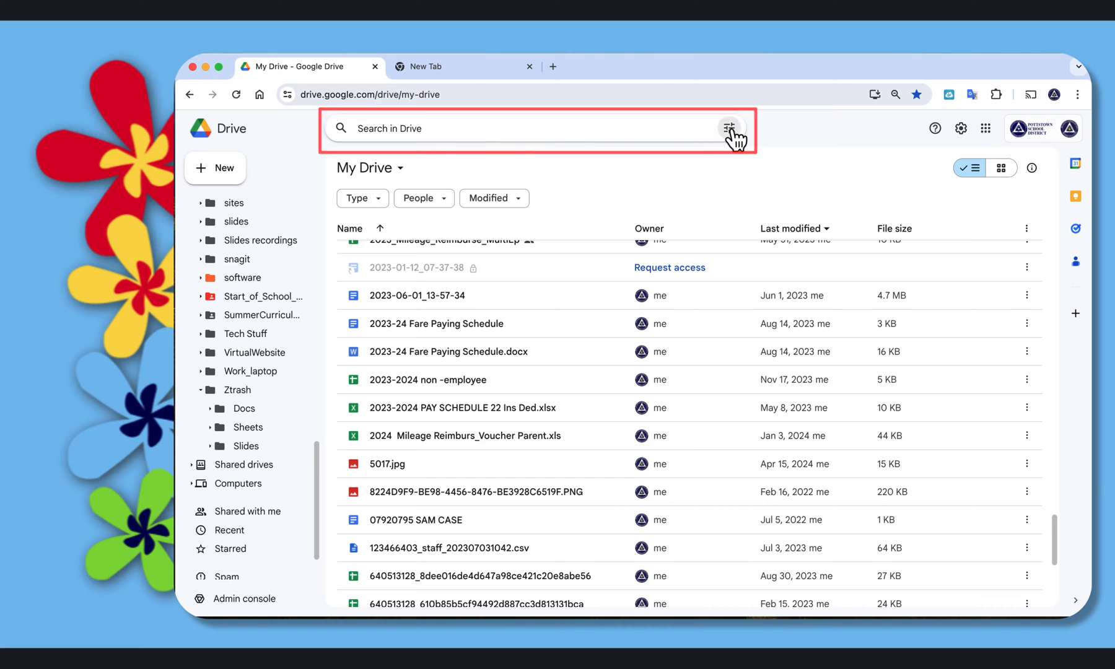
# Step: Run an advanced search for Documents owned by me
pyautogui.click(730, 127)
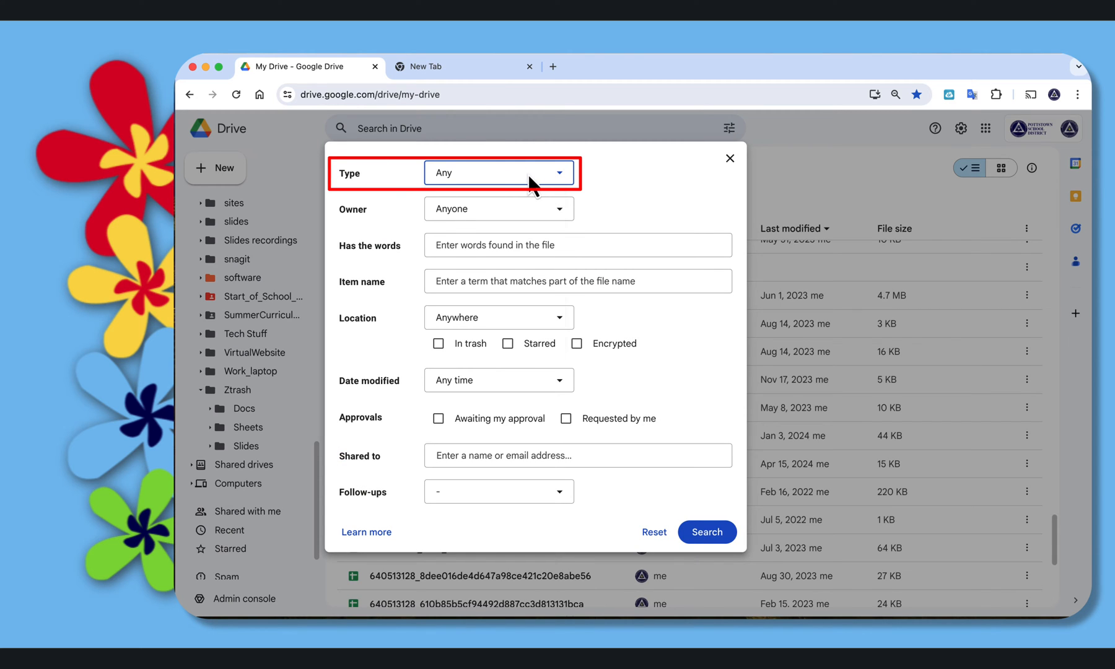
pyautogui.click(498, 172)
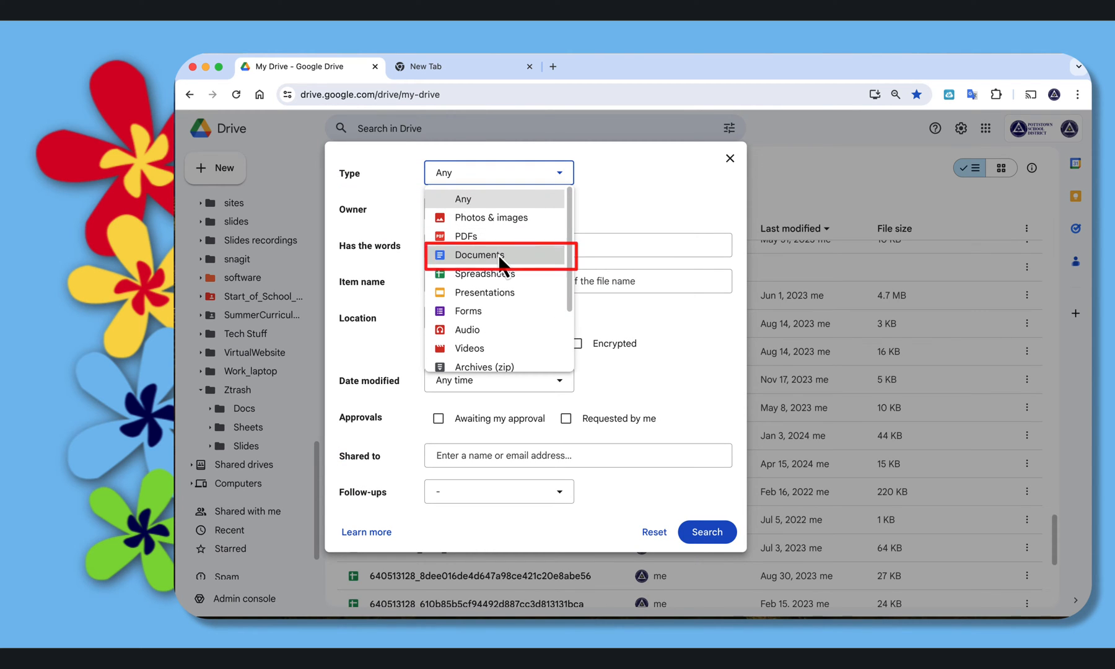
pyautogui.click(478, 255)
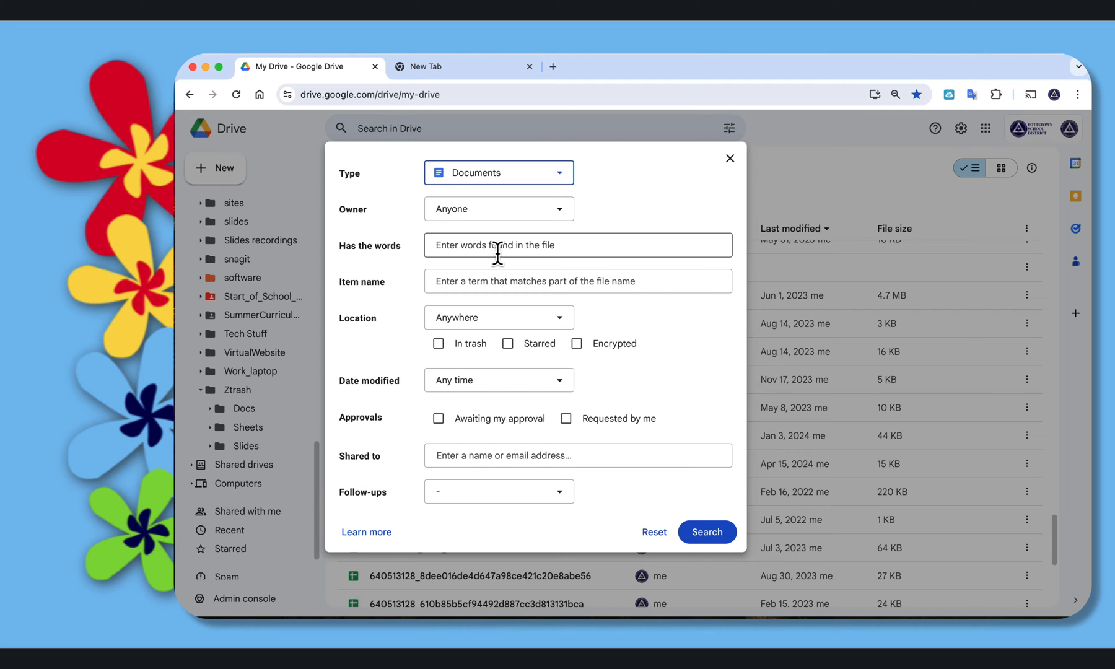
pyautogui.click(498, 208)
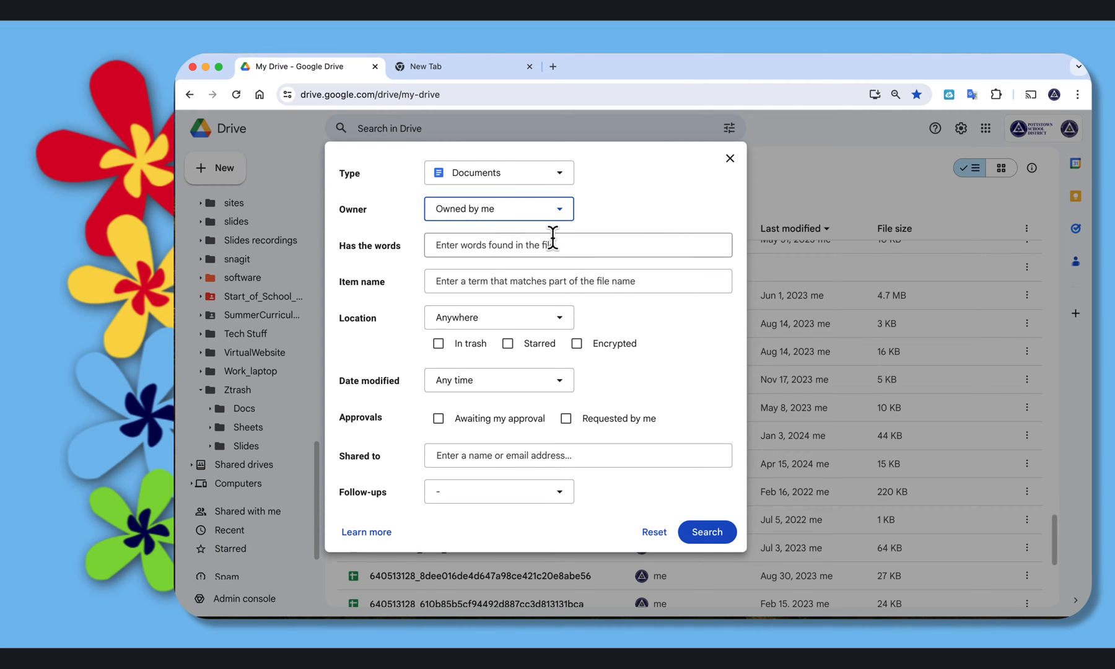
pyautogui.click(706, 531)
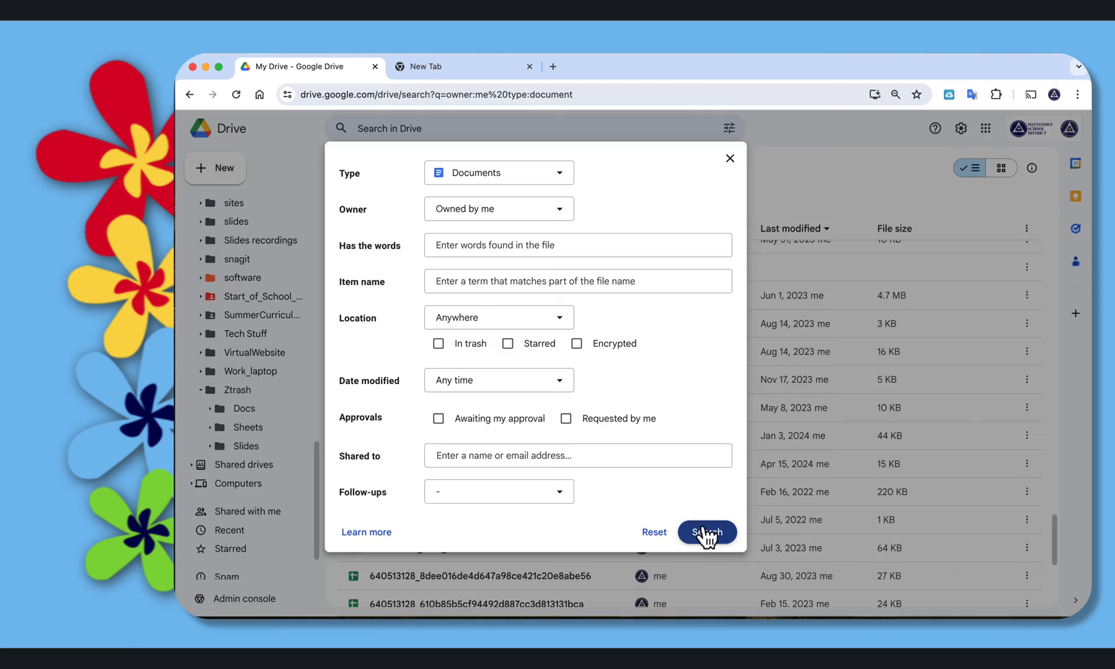
# Step: Review the resulting Docs files, each listed as located in My Drive
pyautogui.click(705, 531)
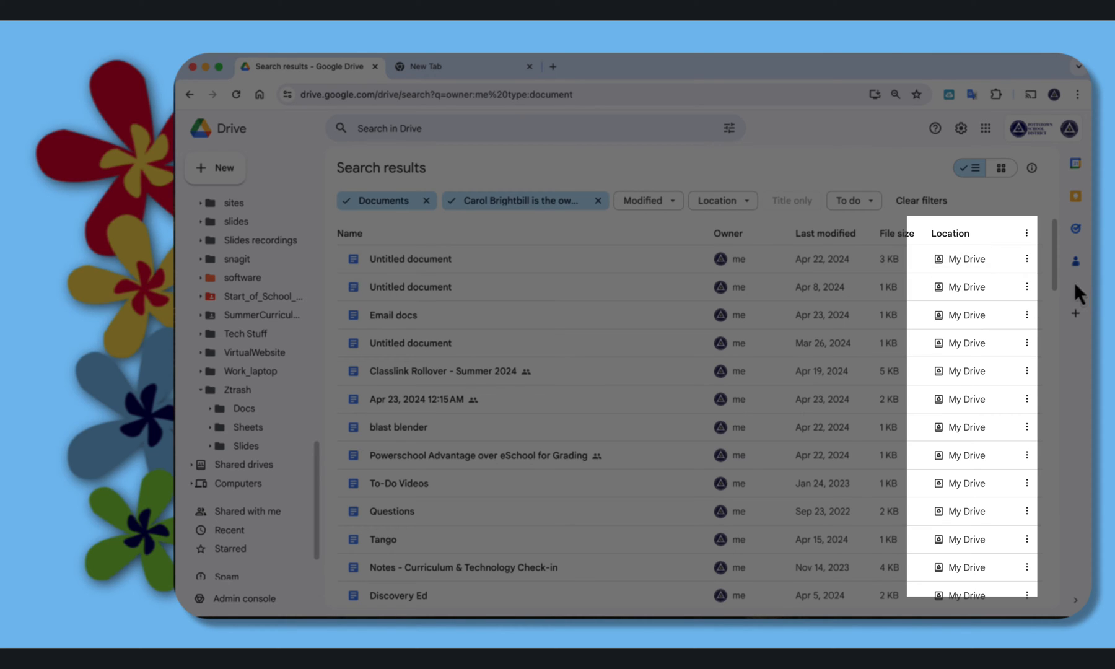
pyautogui.scroll(-3)
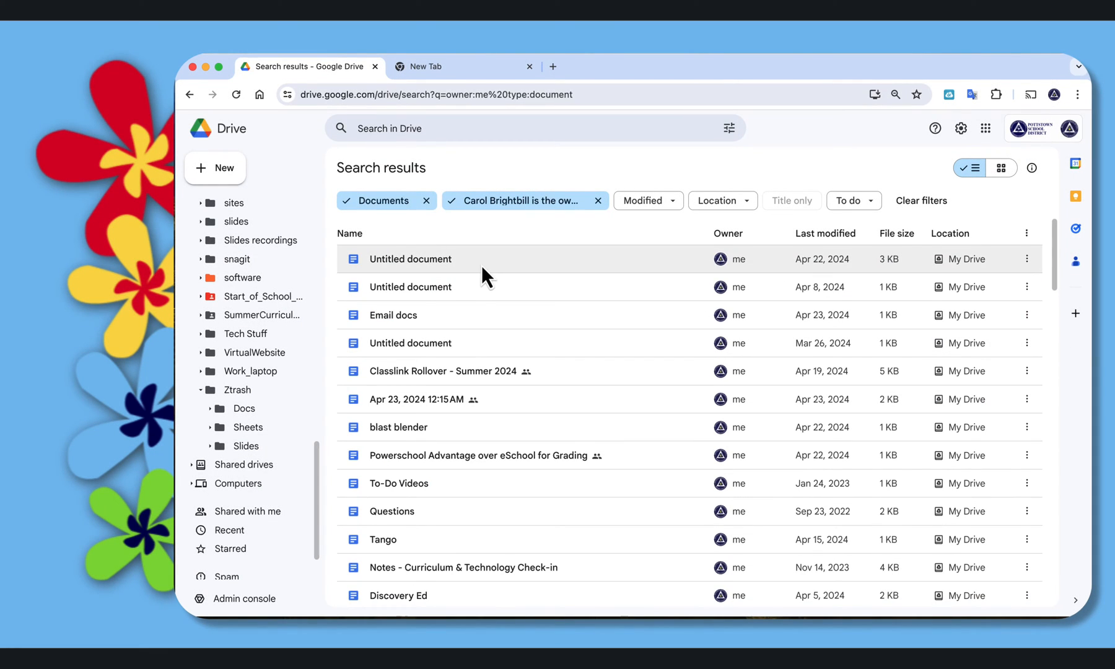
# Step: Move the first twelve listed documents into the Ztrash Docs folder
pyautogui.click(410, 258)
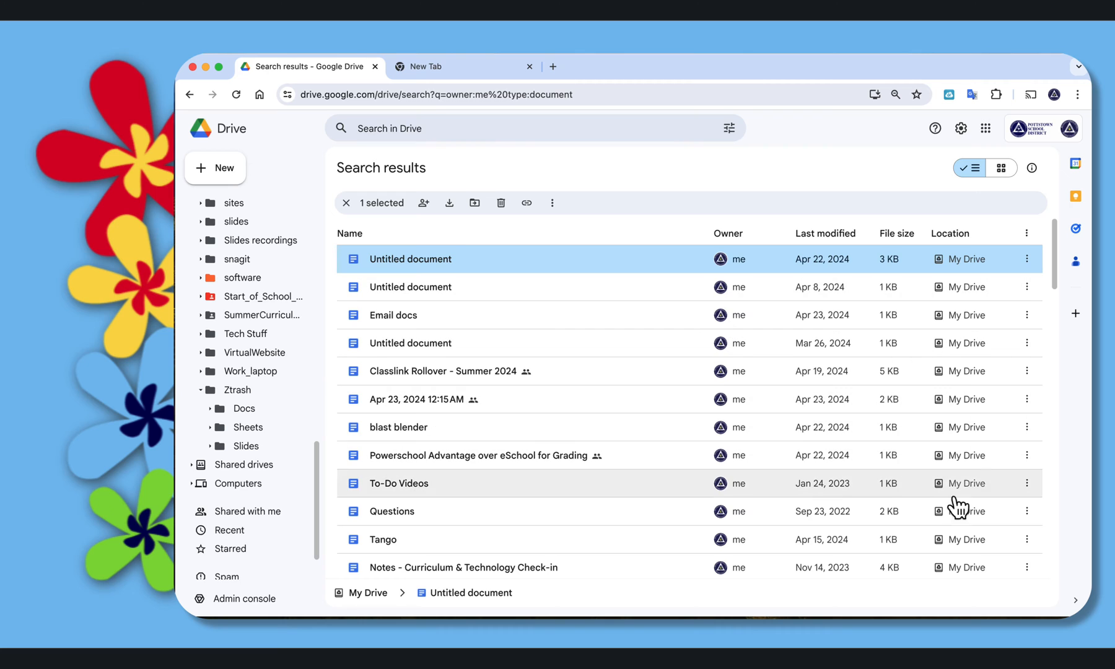
pyautogui.moveTo(913, 581)
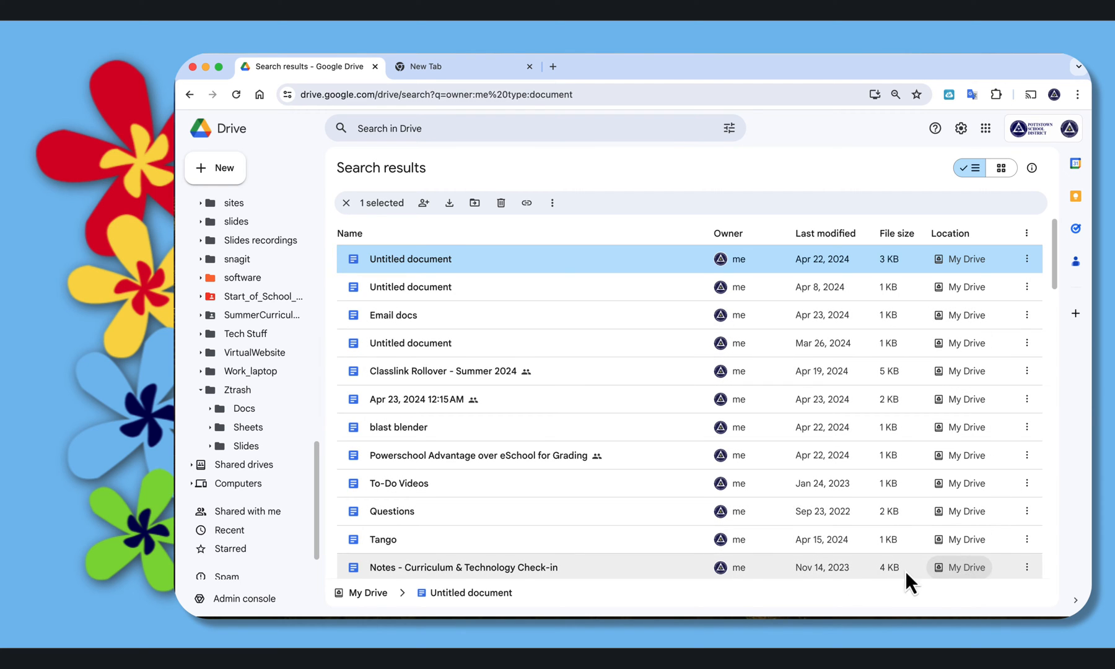
pyautogui.moveTo(454, 537)
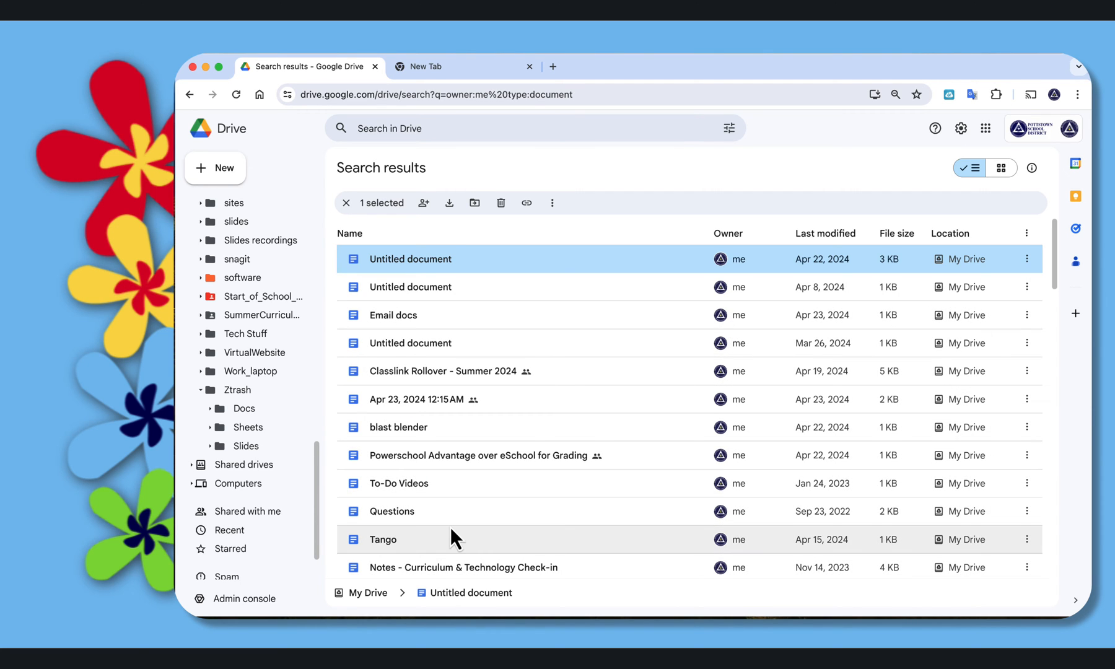
pyautogui.click(463, 566)
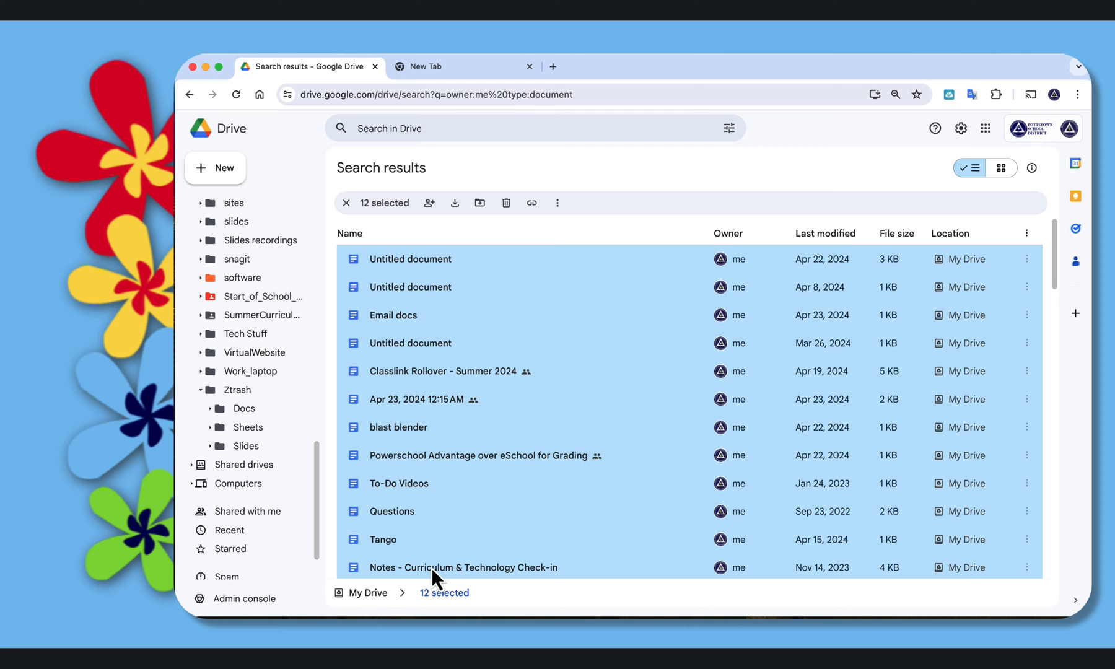
pyautogui.moveTo(384, 271)
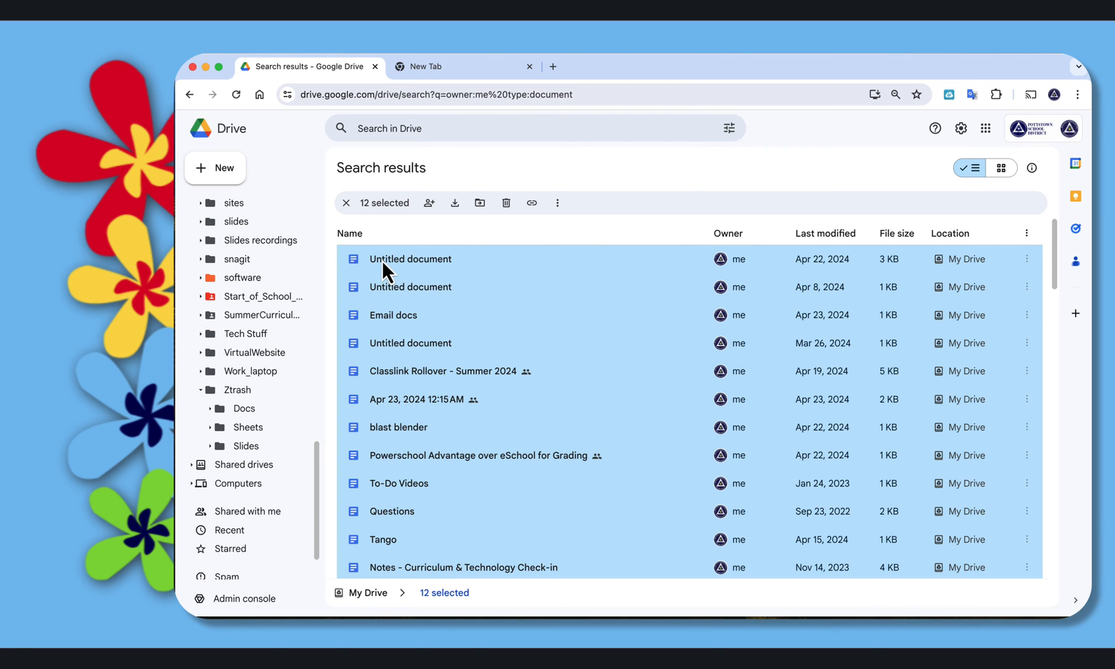
pyautogui.moveTo(387, 270); pyautogui.dragTo(277, 407)
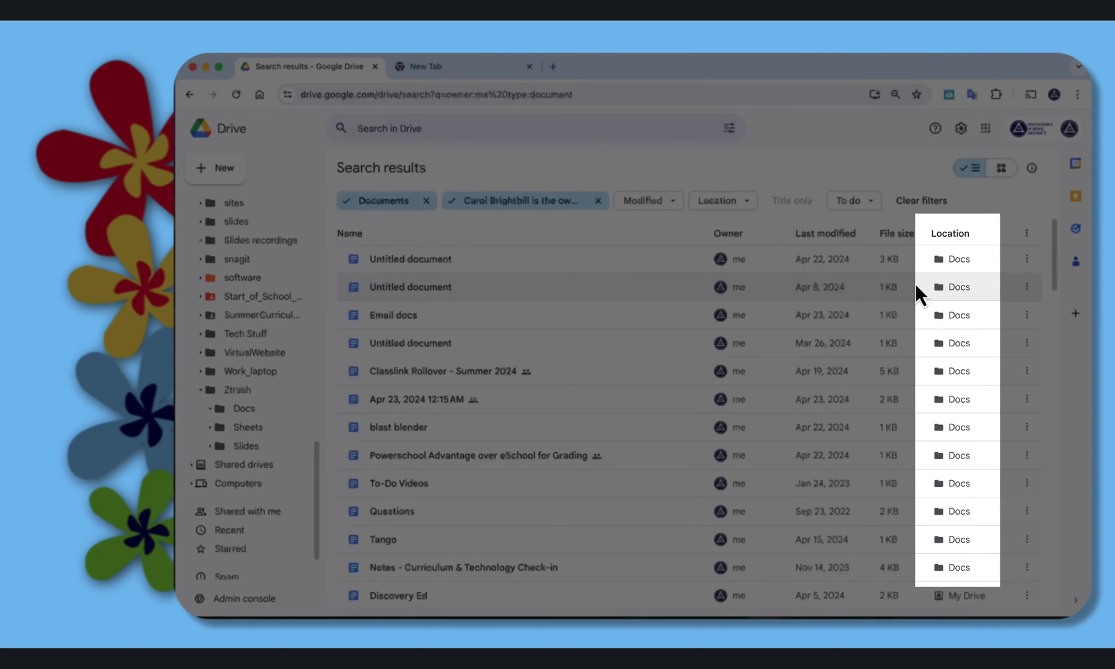
pyautogui.moveTo(957, 257)
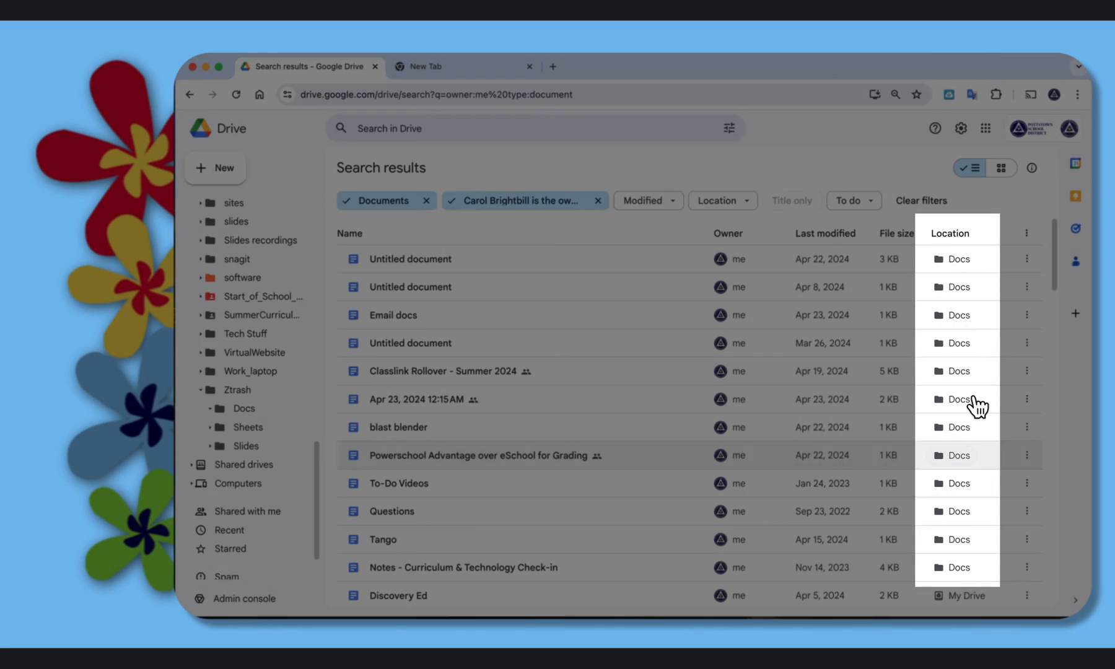
pyautogui.scroll(-3)
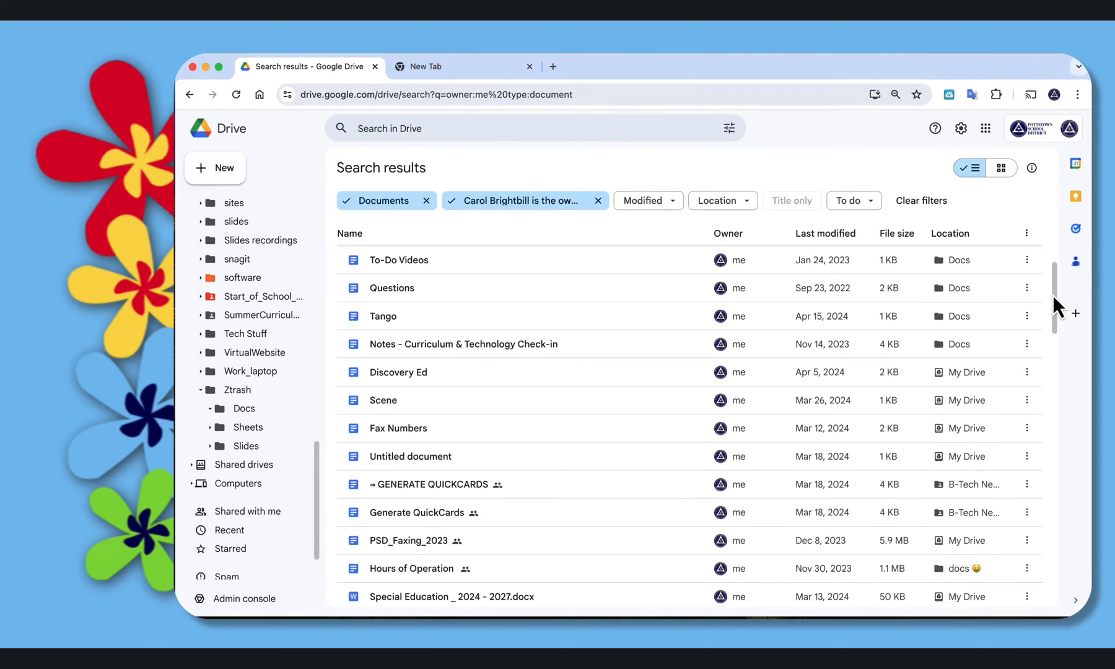
pyautogui.scroll(-3)
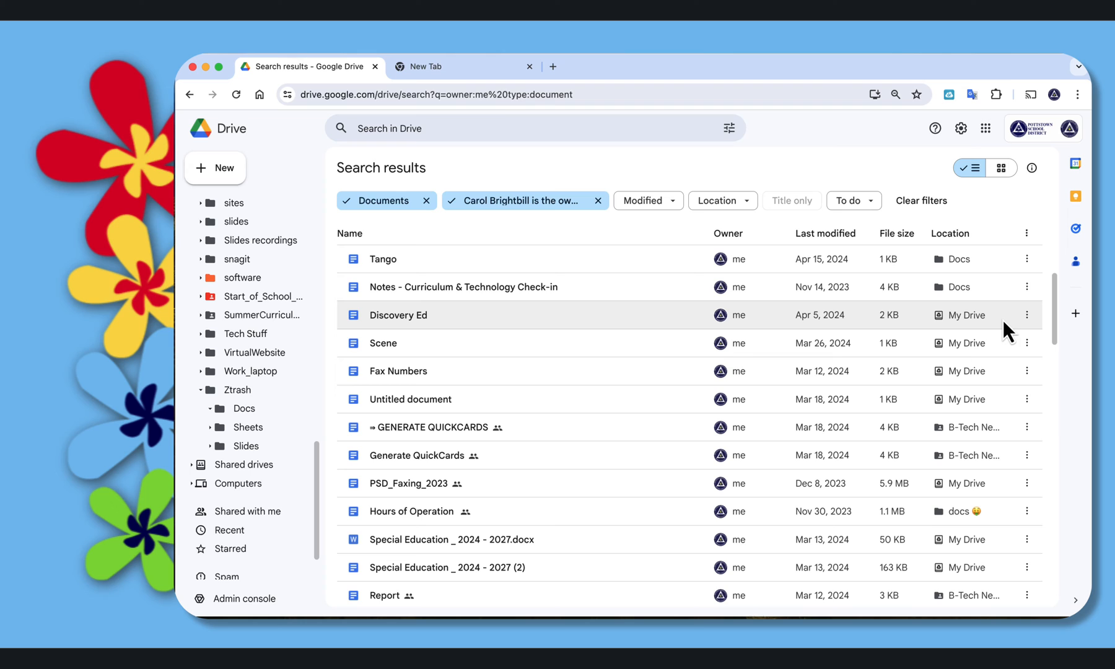
pyautogui.moveTo(903, 373)
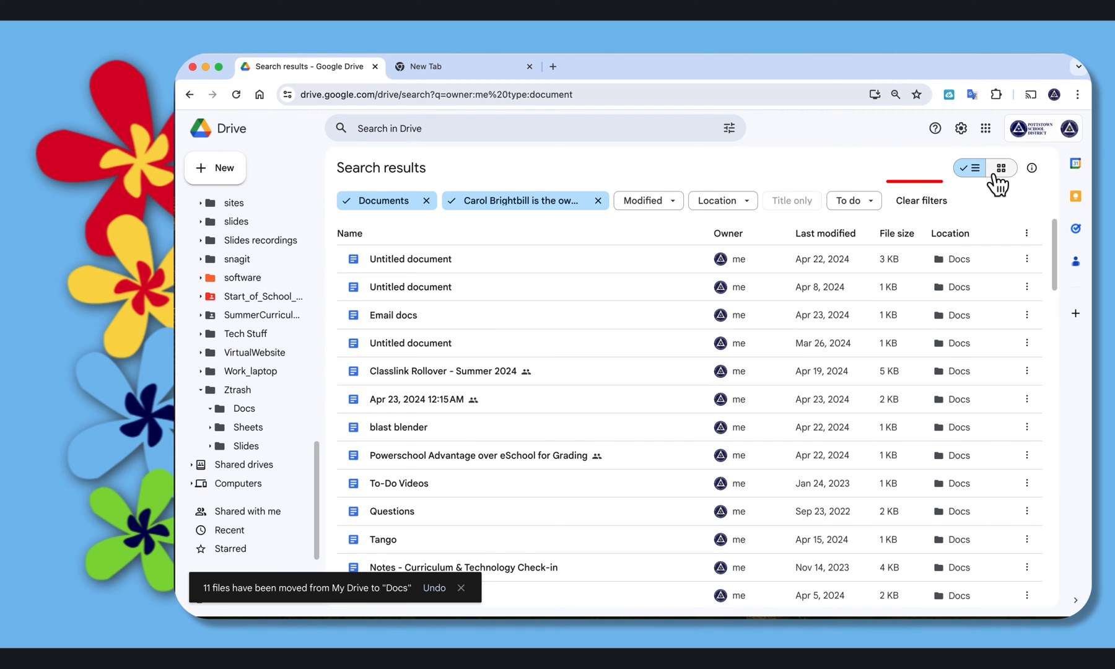
# Step: Search for Spreadsheets owned by me and move eight of them into the Ztrash Sheets folder
pyautogui.click(920, 199)
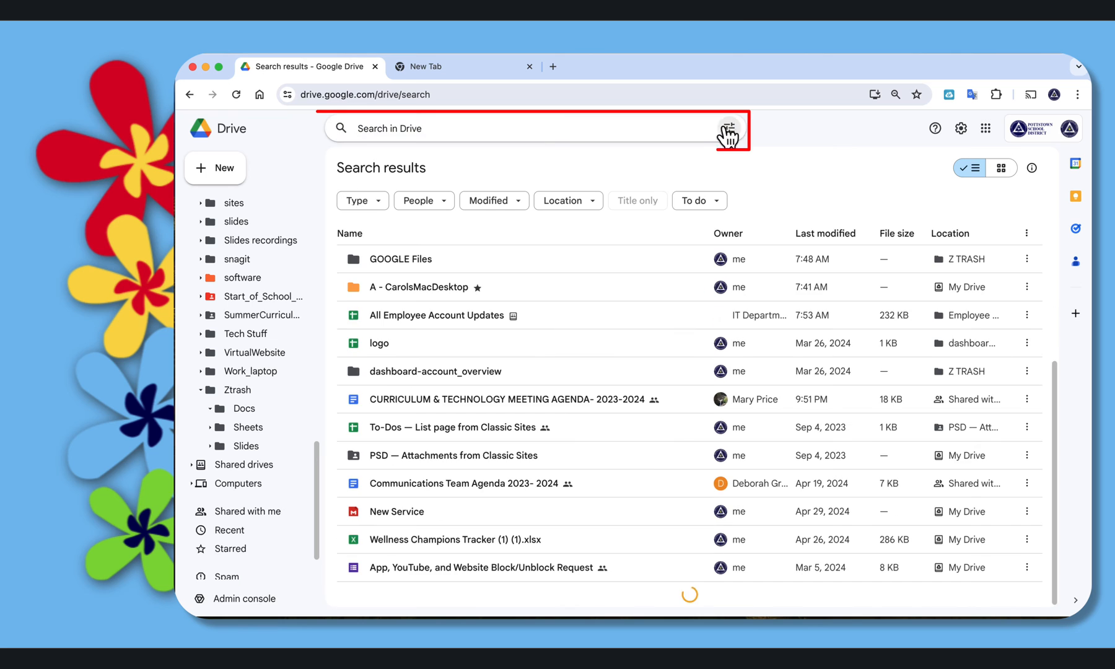
pyautogui.click(729, 129)
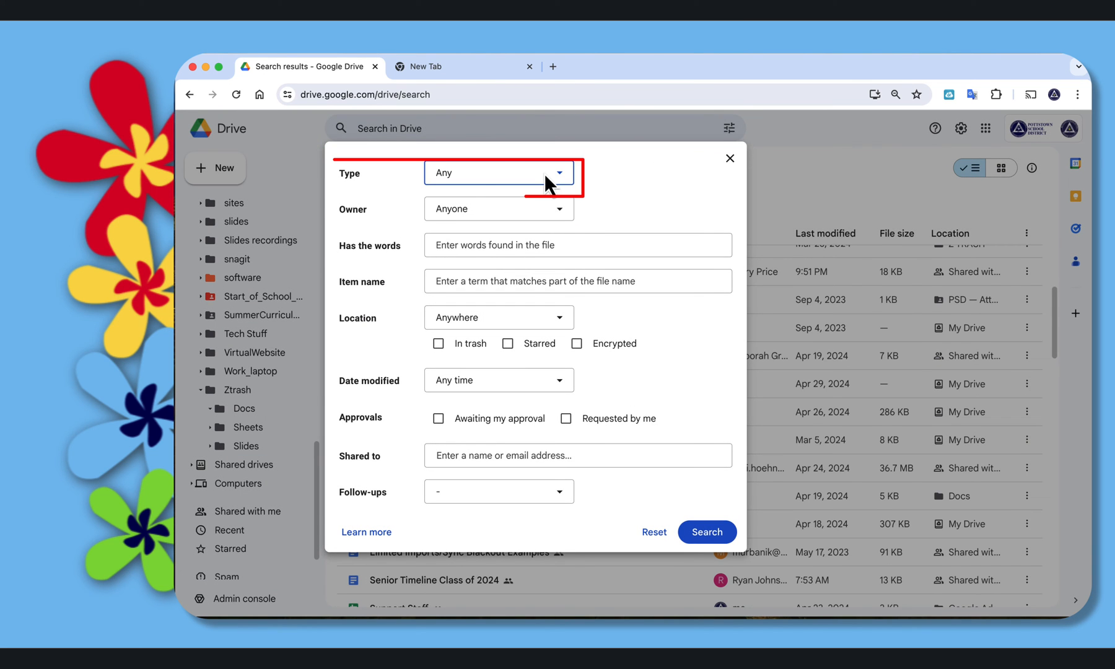
pyautogui.click(498, 172)
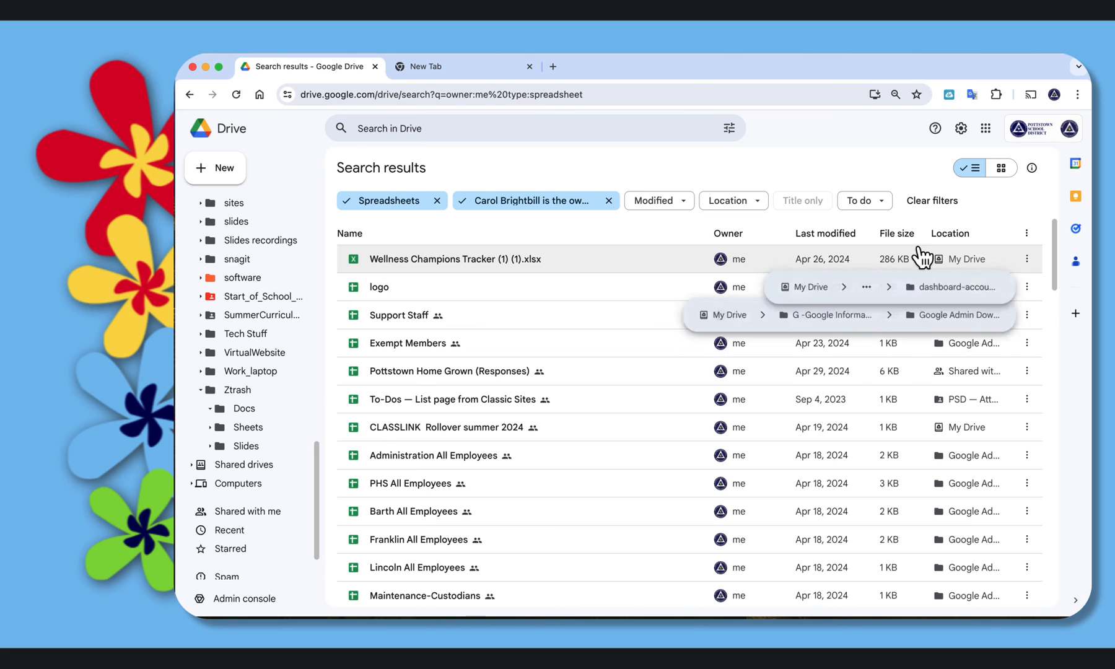
pyautogui.click(455, 258)
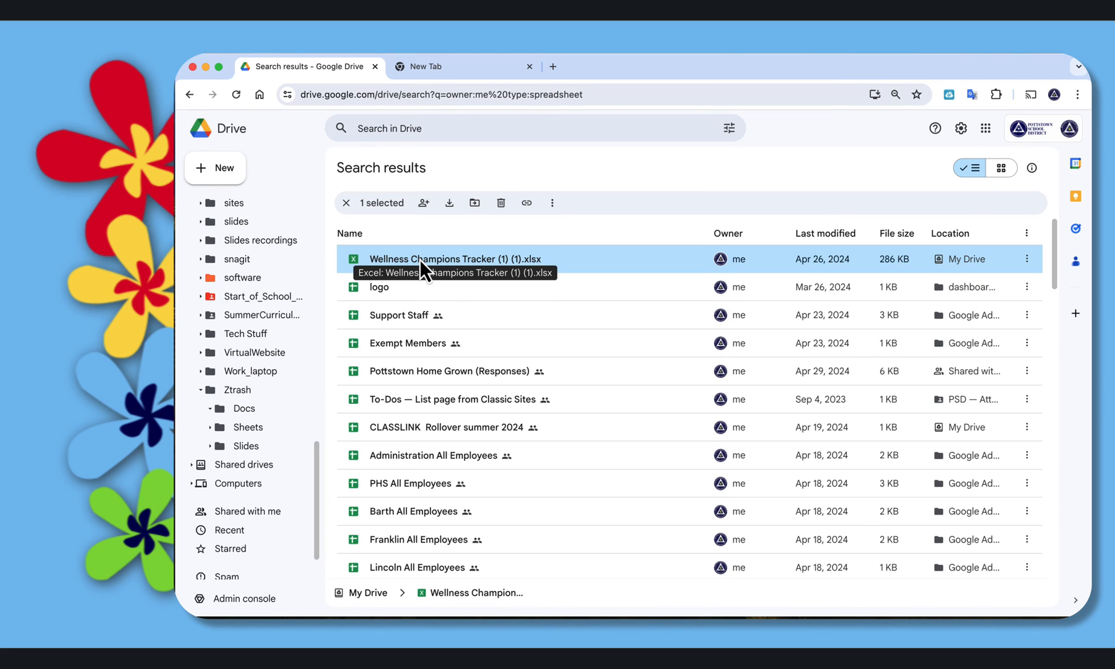
pyautogui.moveTo(433, 257); pyautogui.dragTo(248, 426)
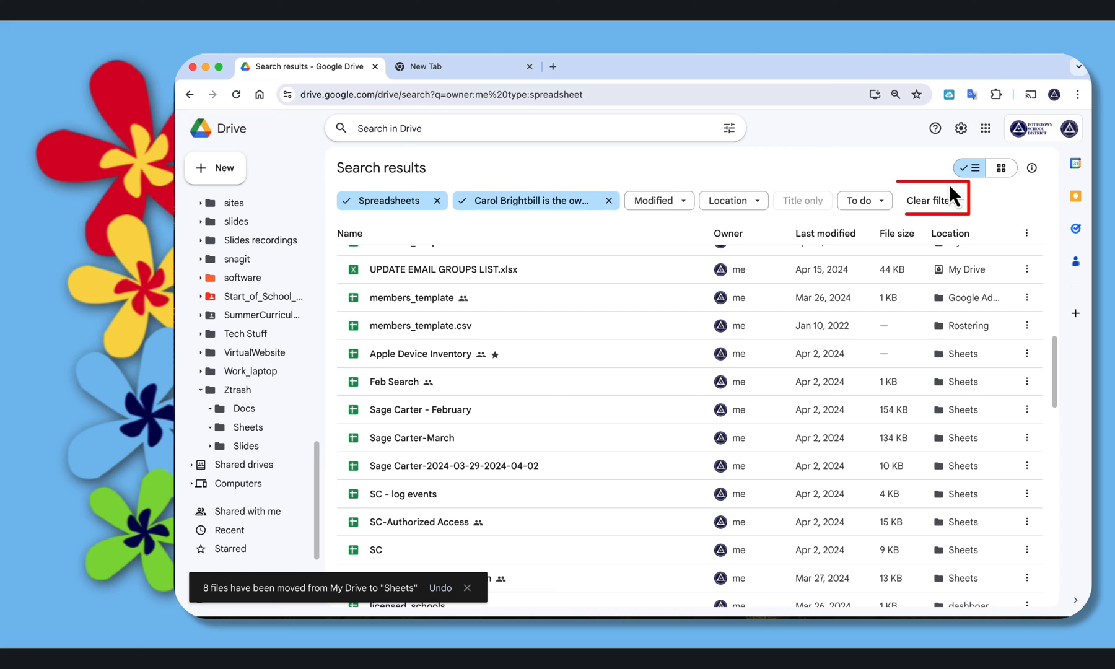
# Step: Clear filters and run an advanced search for Presentations owned by me
pyautogui.click(929, 200)
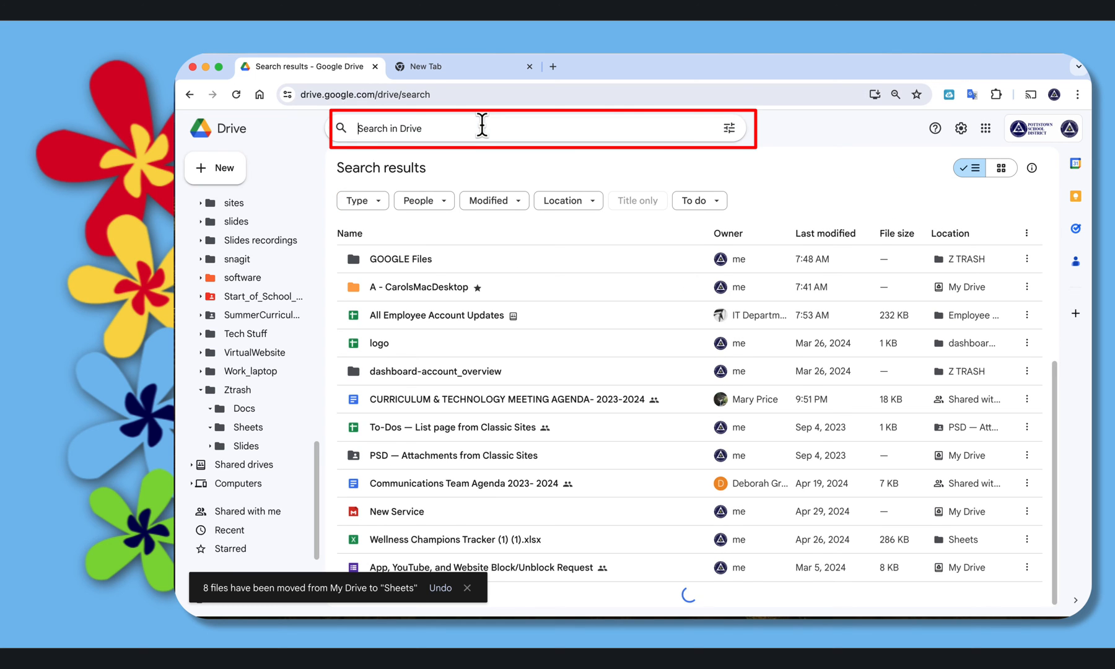
pyautogui.click(728, 128)
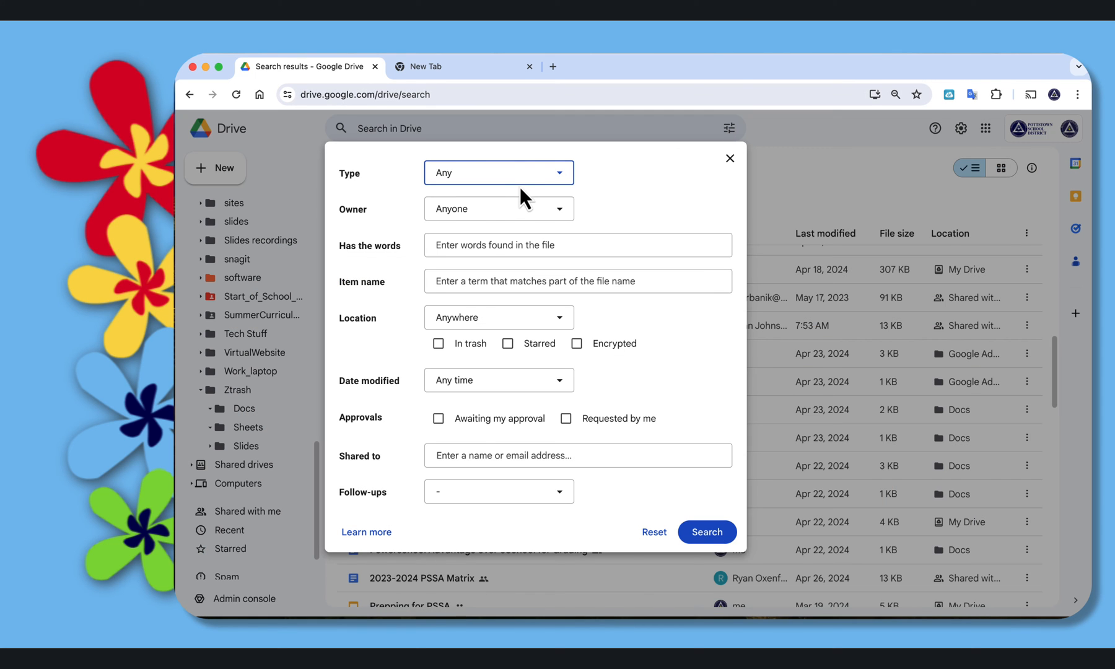
pyautogui.click(481, 172)
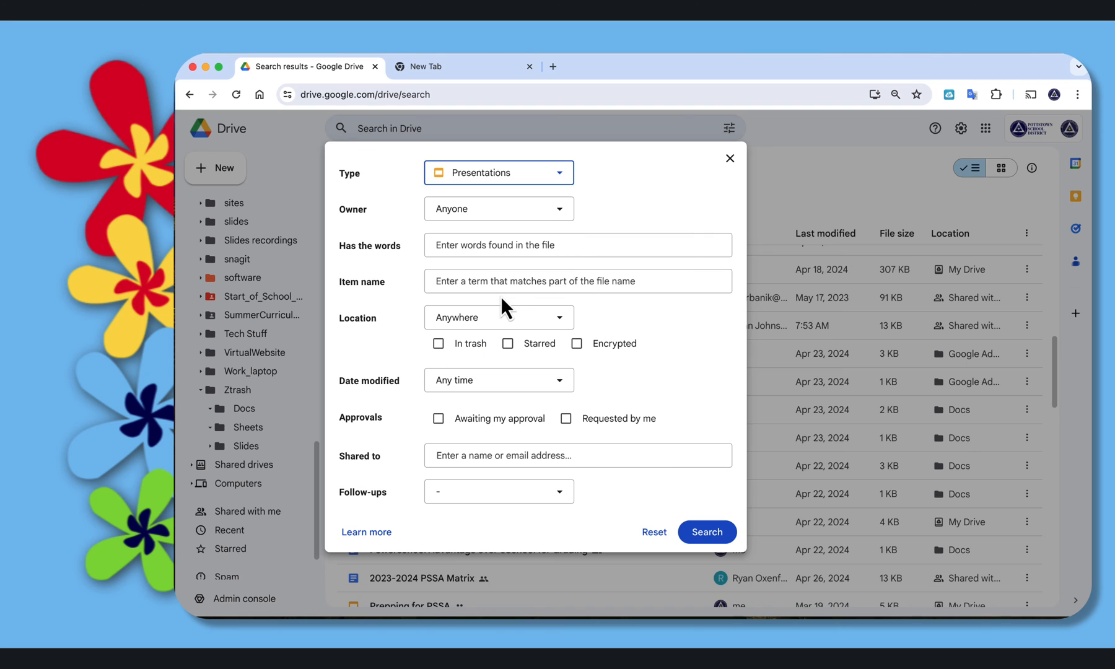
pyautogui.click(498, 208)
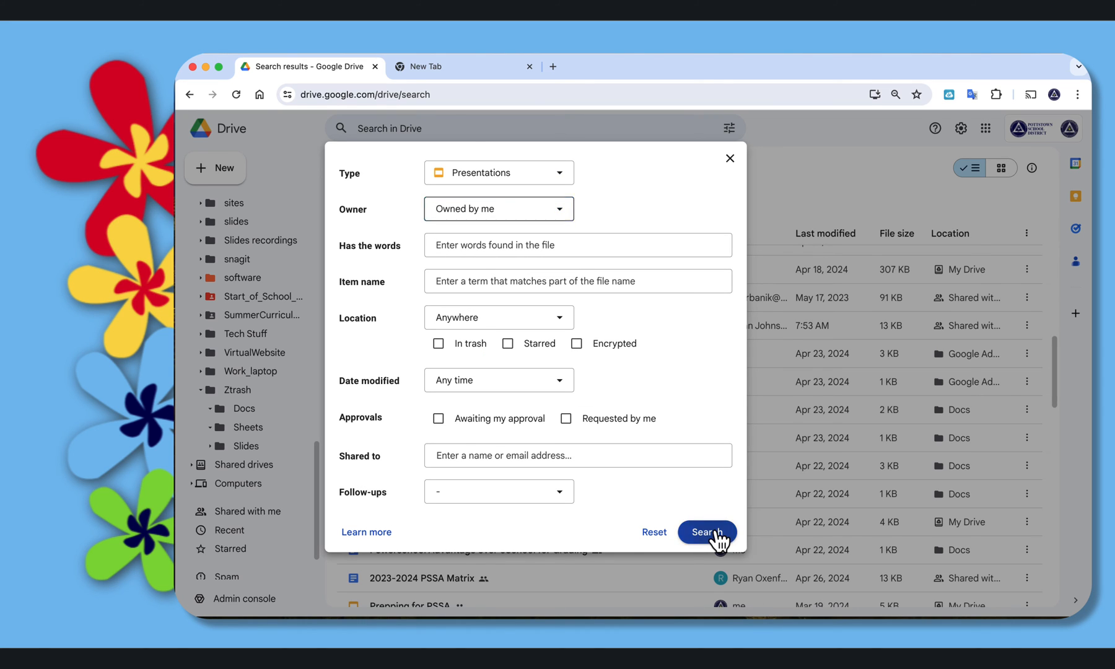
pyautogui.click(706, 532)
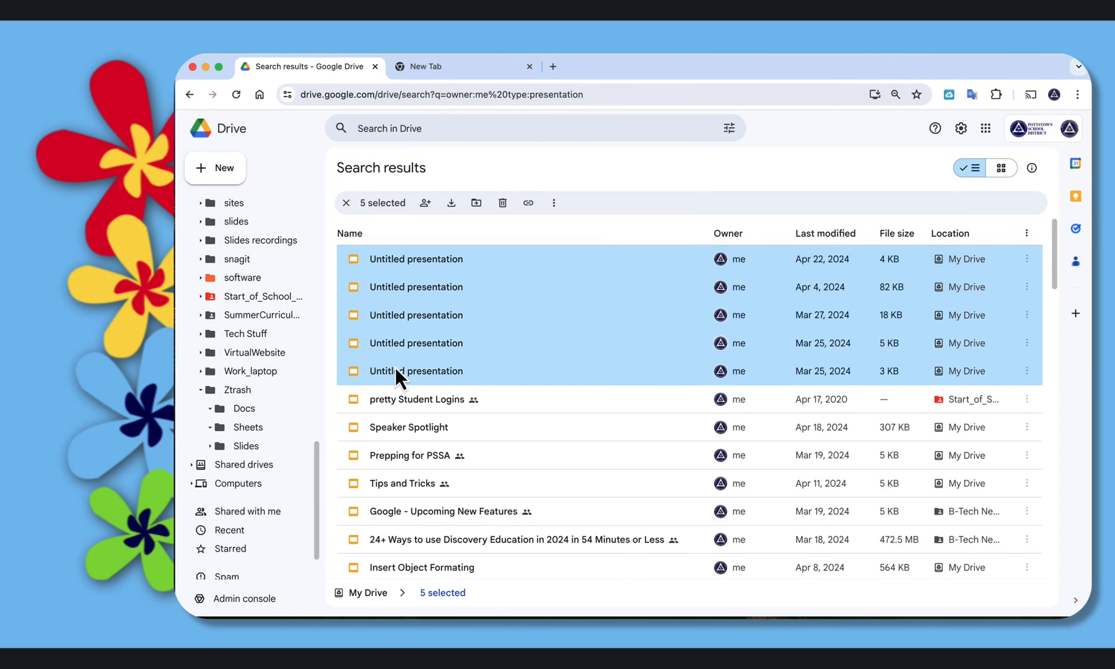
# Step: Move the five Untitled presentations into the Ztrash Slides folder
pyautogui.moveTo(413, 369); pyautogui.dragTo(245, 446)
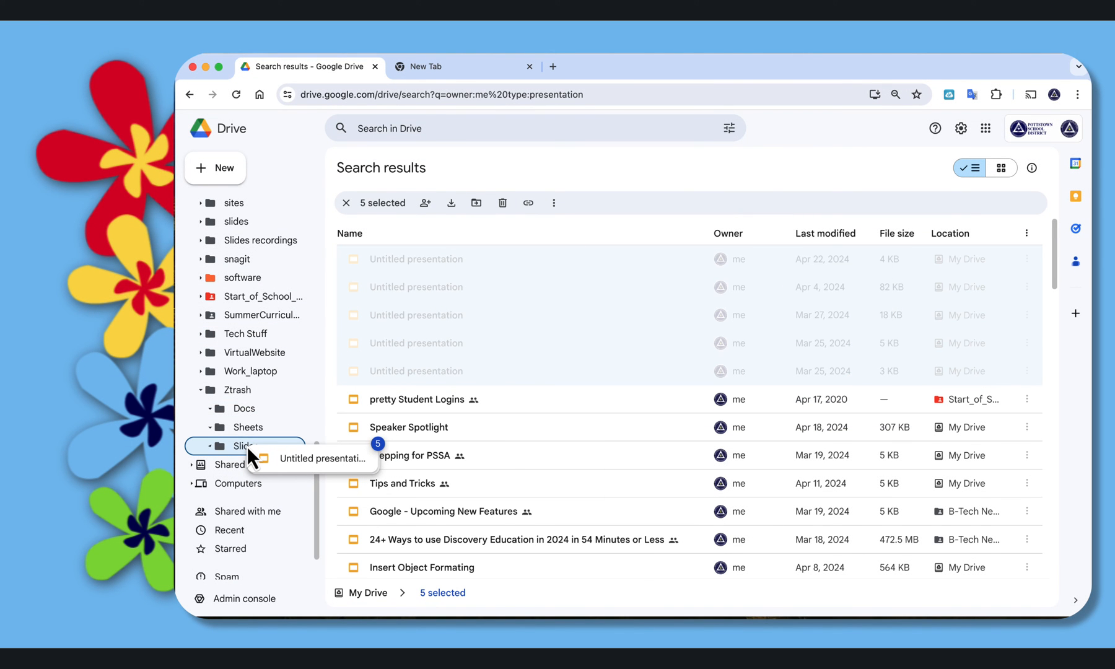